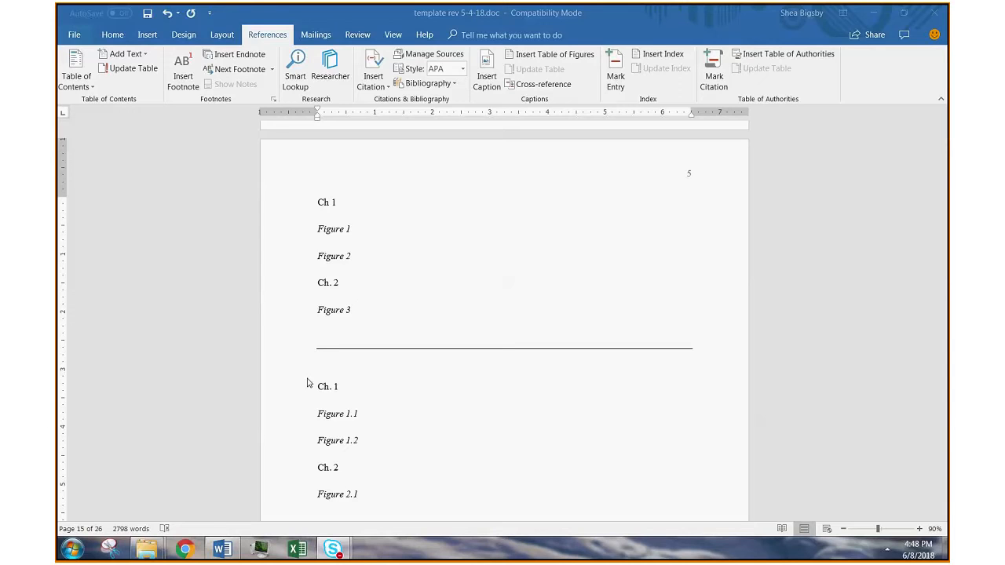
{"action": "mouse_move", "coordinate": [264, 233]}
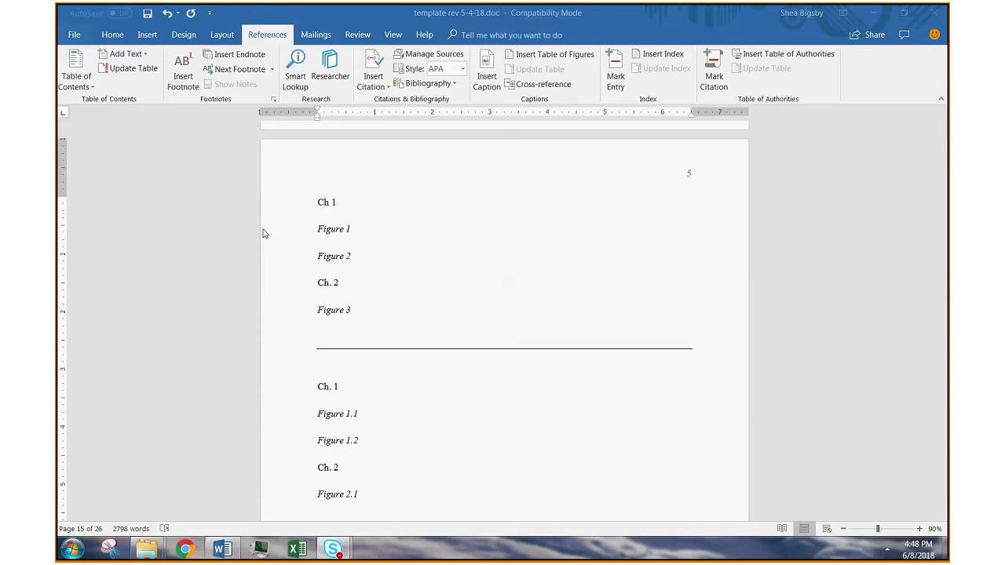
{"action": "mouse_move", "coordinate": [304, 250]}
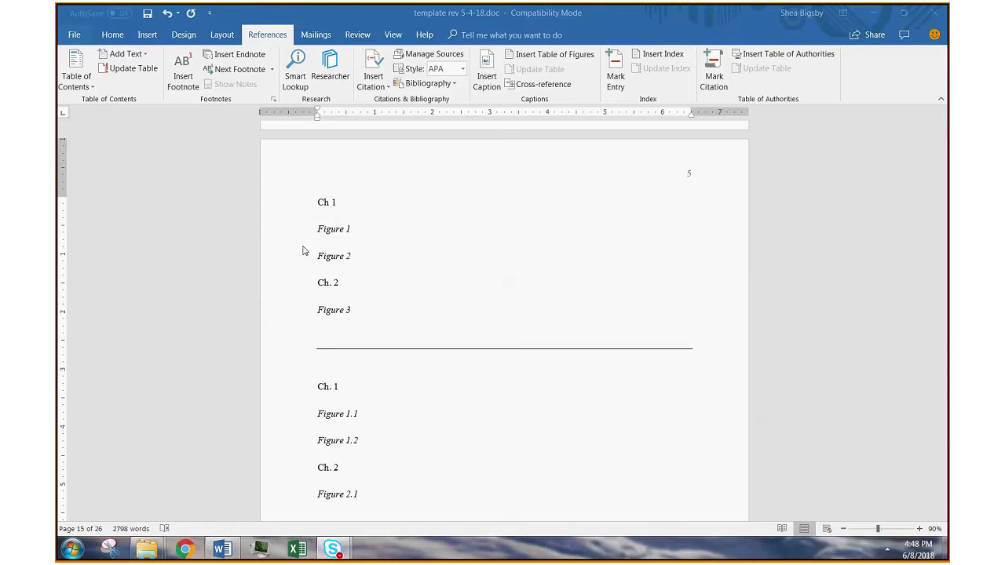
{"action": "mouse_move", "coordinate": [333, 219]}
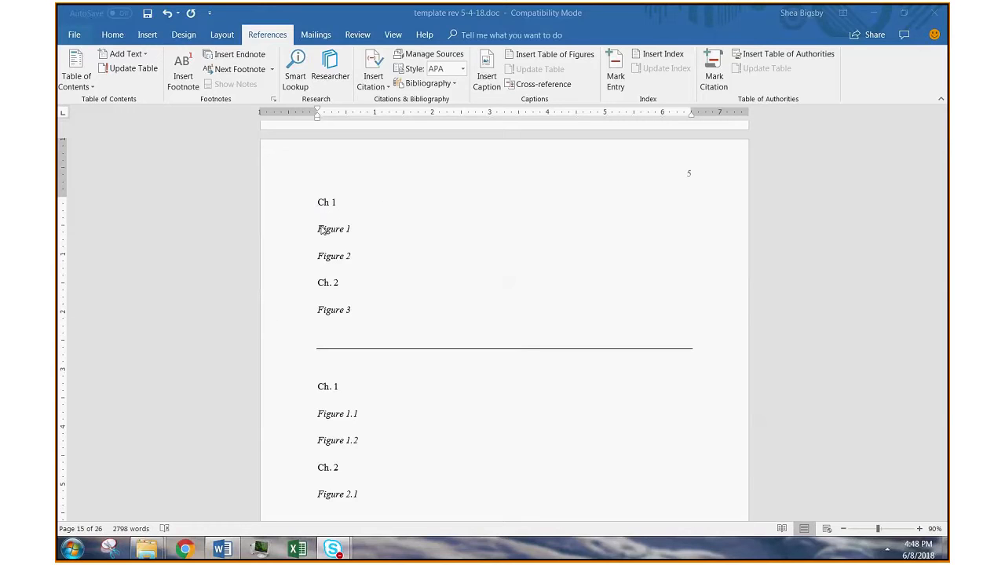
{"action": "mouse_move", "coordinate": [352, 265]}
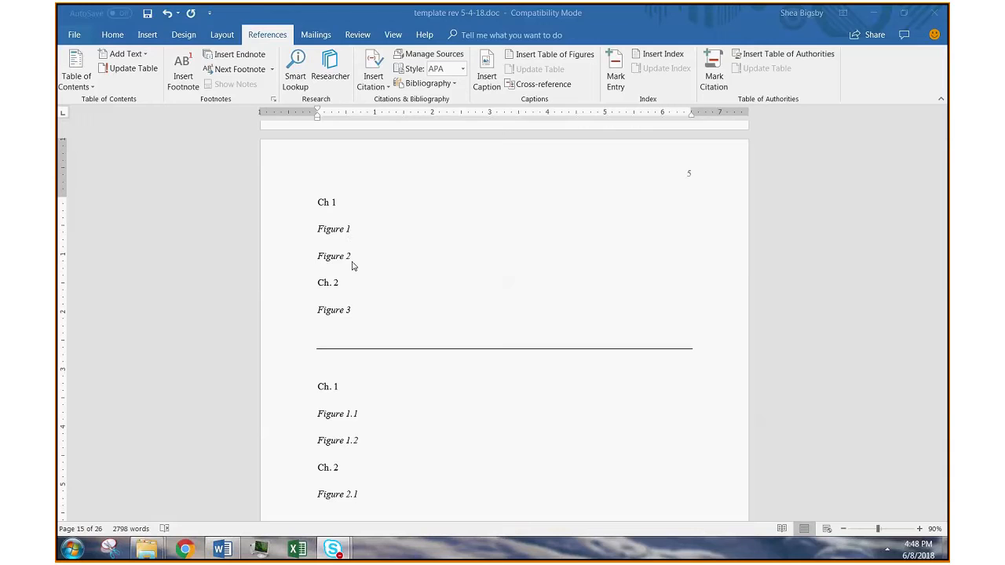
{"action": "mouse_move", "coordinate": [320, 314]}
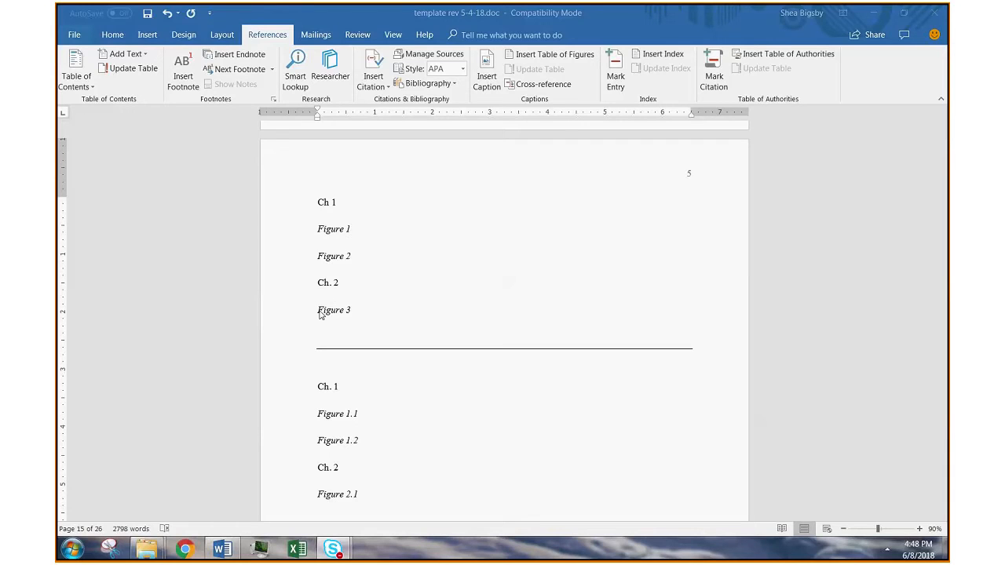
{"action": "mouse_move", "coordinate": [363, 309]}
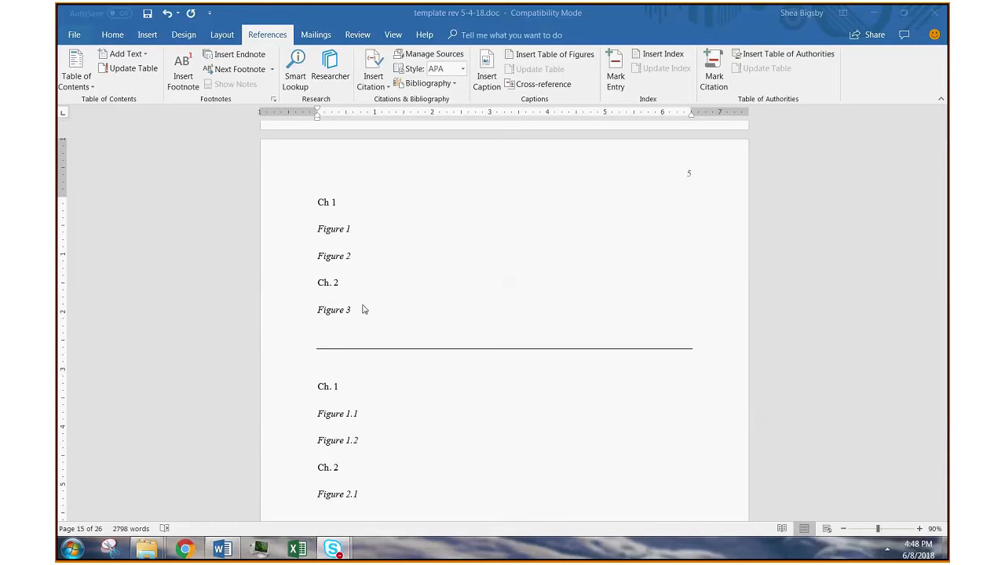
{"action": "mouse_move", "coordinate": [353, 268]}
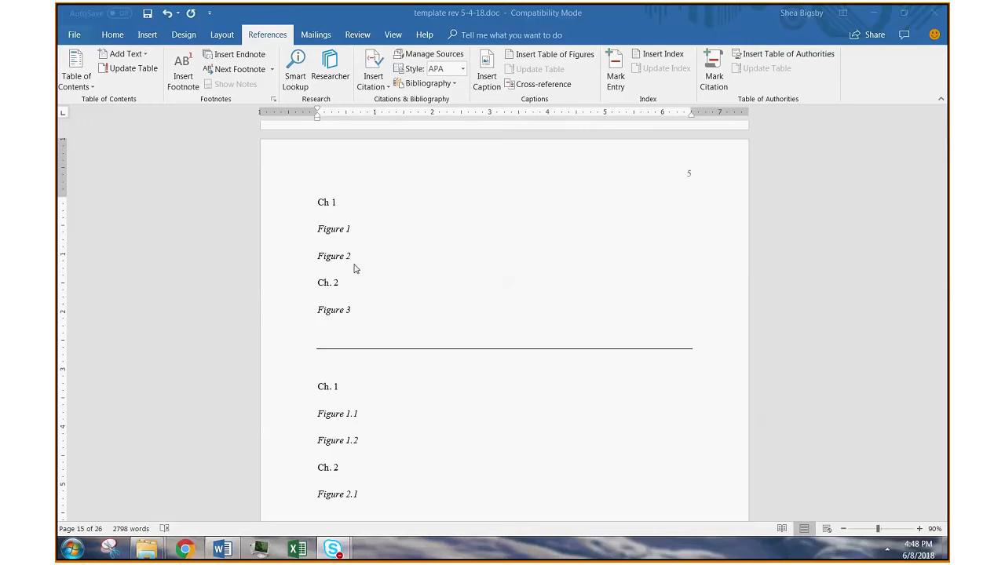
{"action": "mouse_move", "coordinate": [358, 332]}
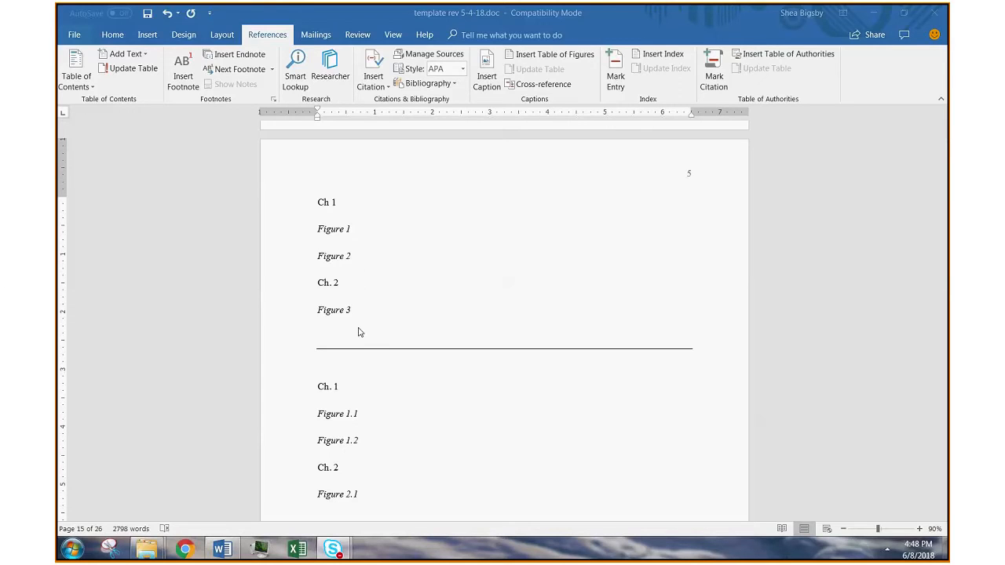
{"action": "mouse_move", "coordinate": [353, 419]}
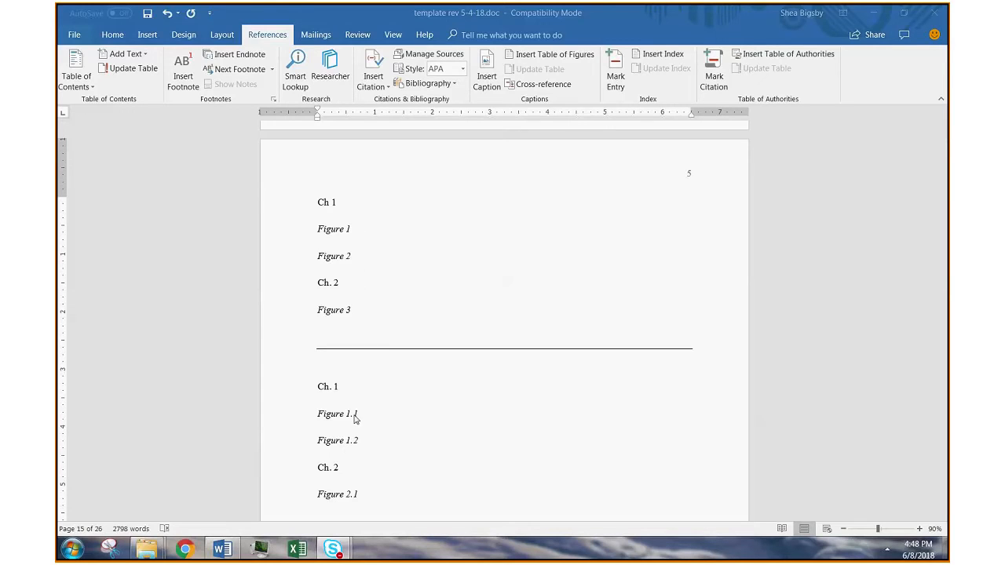
{"action": "mouse_move", "coordinate": [298, 338]}
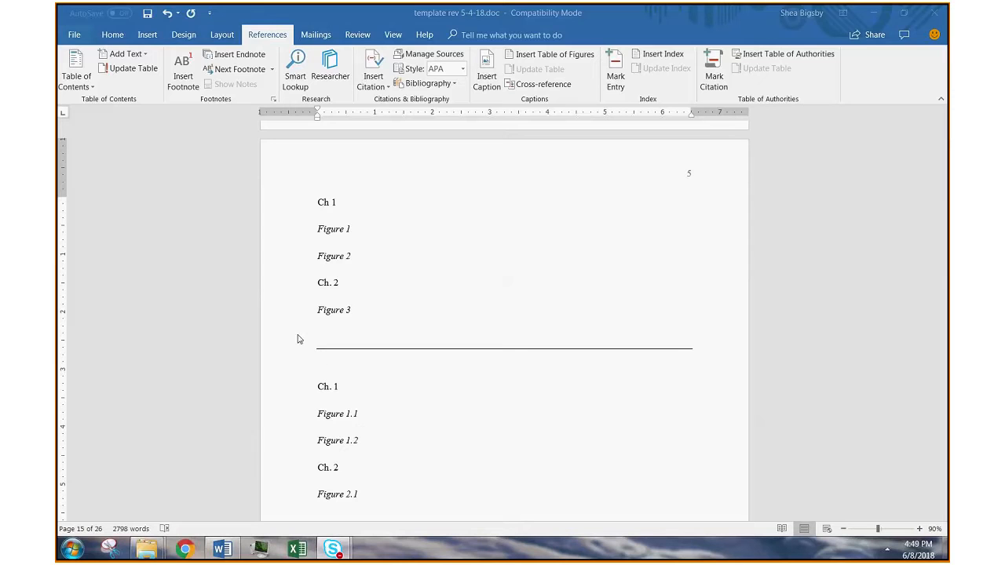
{"action": "mouse_move", "coordinate": [330, 395]}
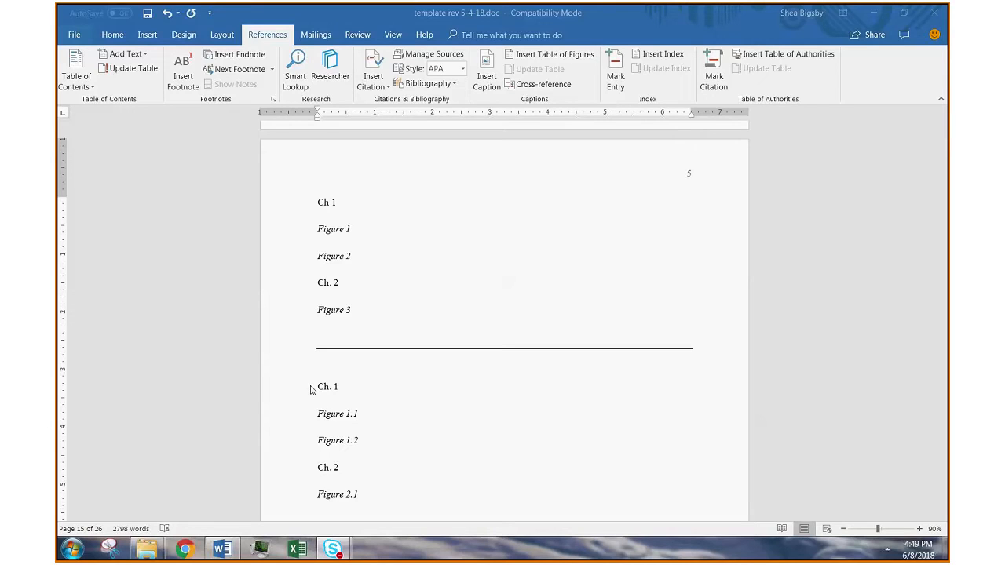
{"action": "mouse_move", "coordinate": [356, 420]}
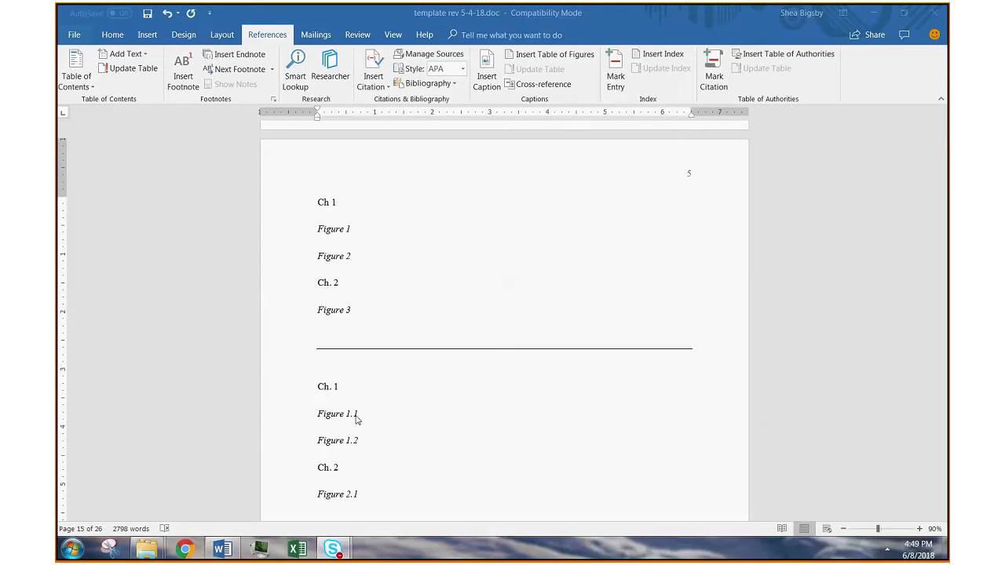
{"action": "mouse_move", "coordinate": [344, 426]}
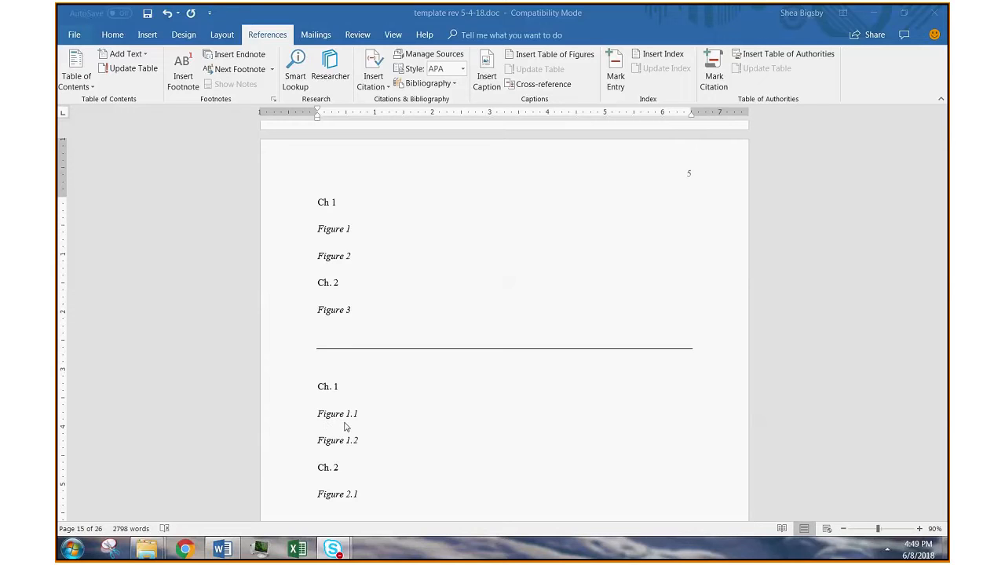
{"action": "mouse_move", "coordinate": [351, 450]}
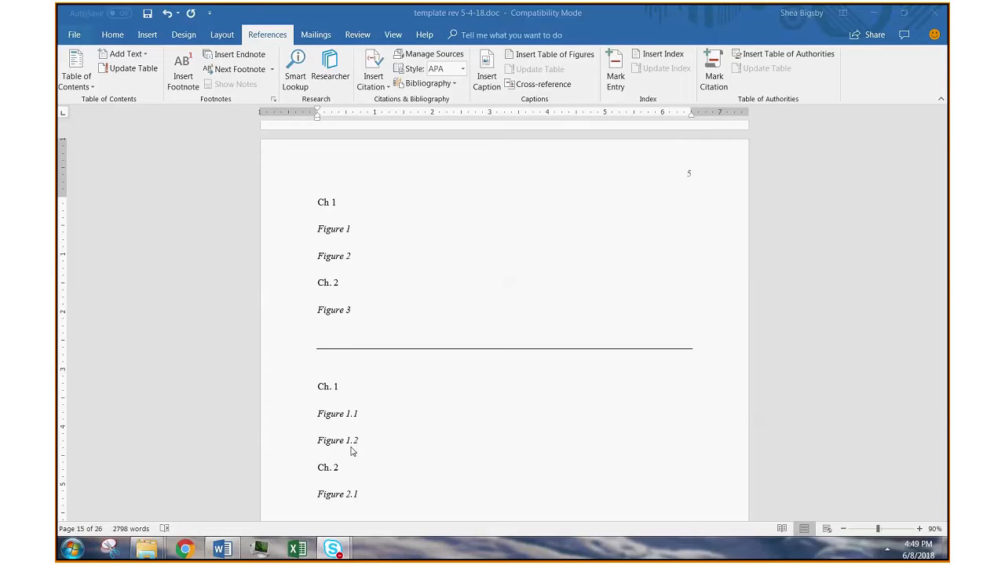
{"action": "mouse_move", "coordinate": [323, 483]}
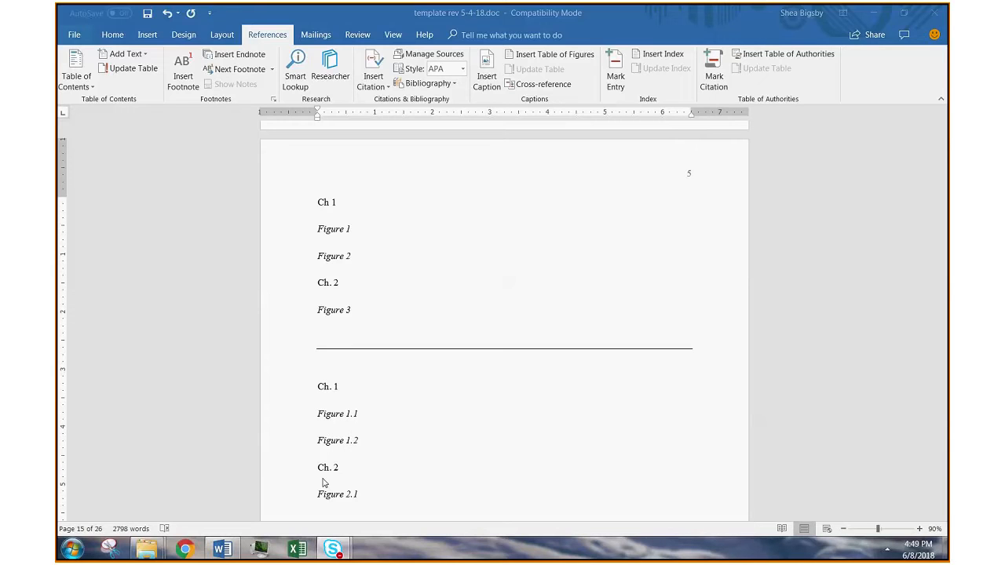
{"action": "mouse_move", "coordinate": [351, 506]}
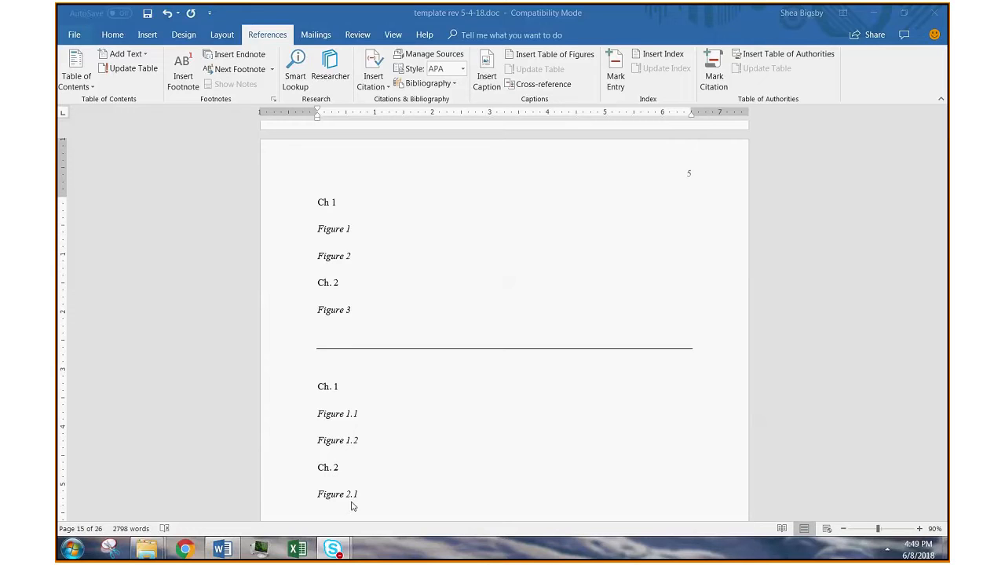
{"action": "mouse_move", "coordinate": [351, 506]}
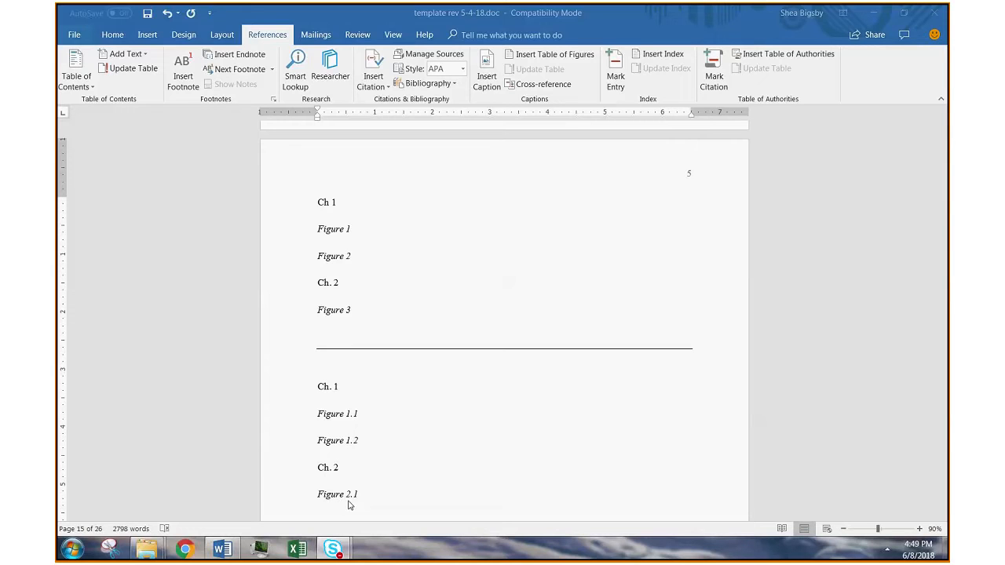
{"action": "mouse_move", "coordinate": [355, 510]}
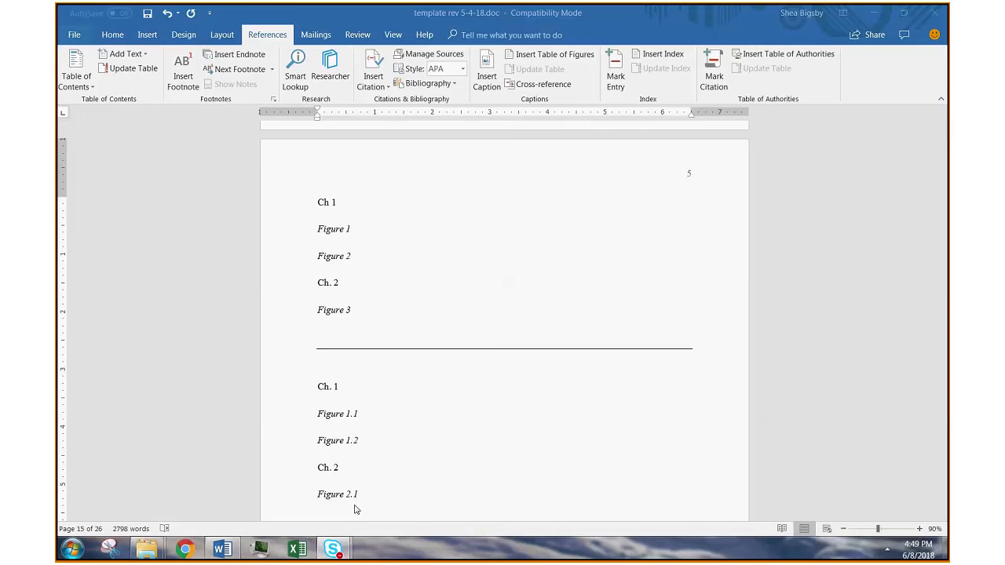
{"action": "mouse_move", "coordinate": [357, 504]}
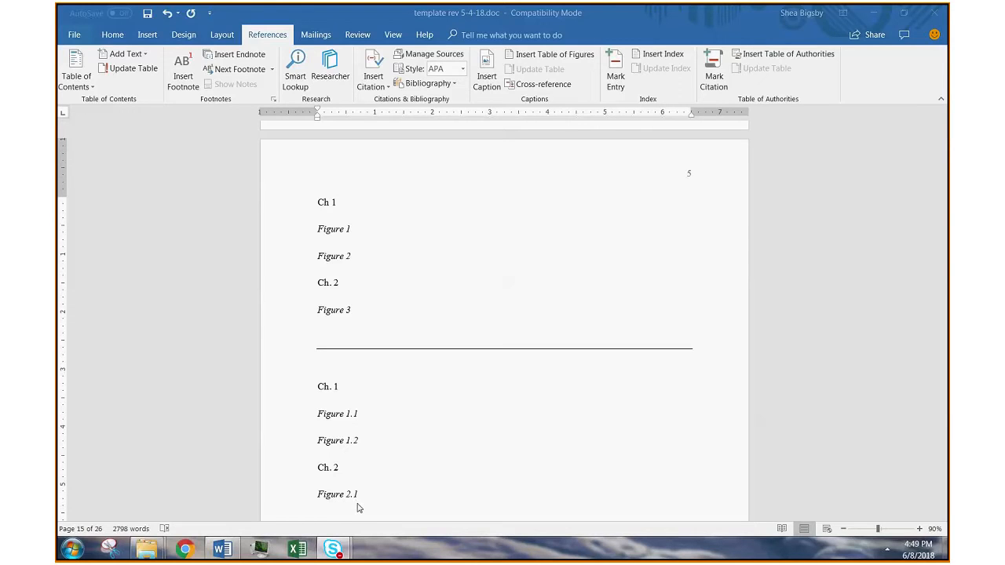
{"action": "mouse_move", "coordinate": [329, 451]}
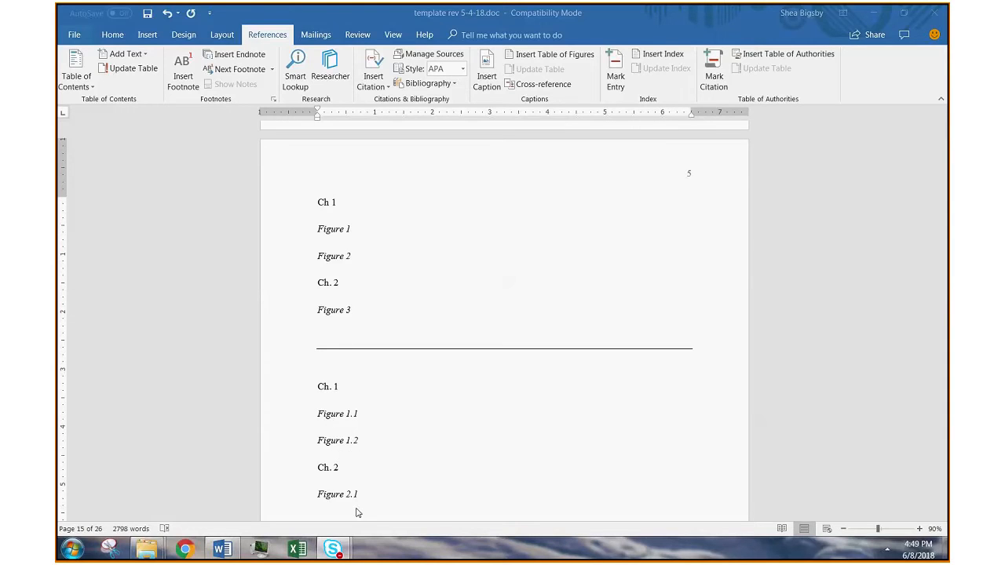
{"action": "mouse_move", "coordinate": [470, 473]}
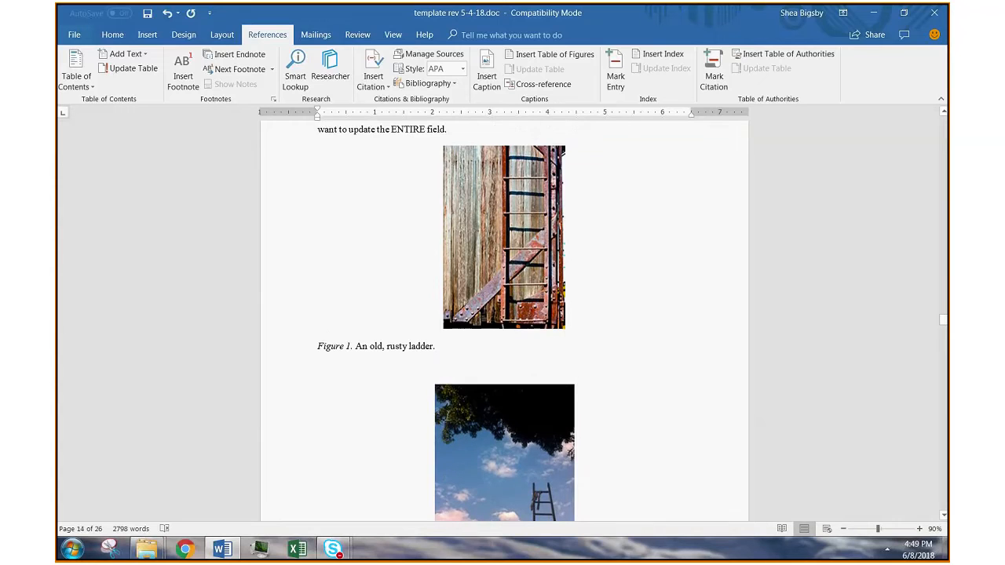
{"action": "scroll", "scroll_direction": "down", "scroll_amount": 3}
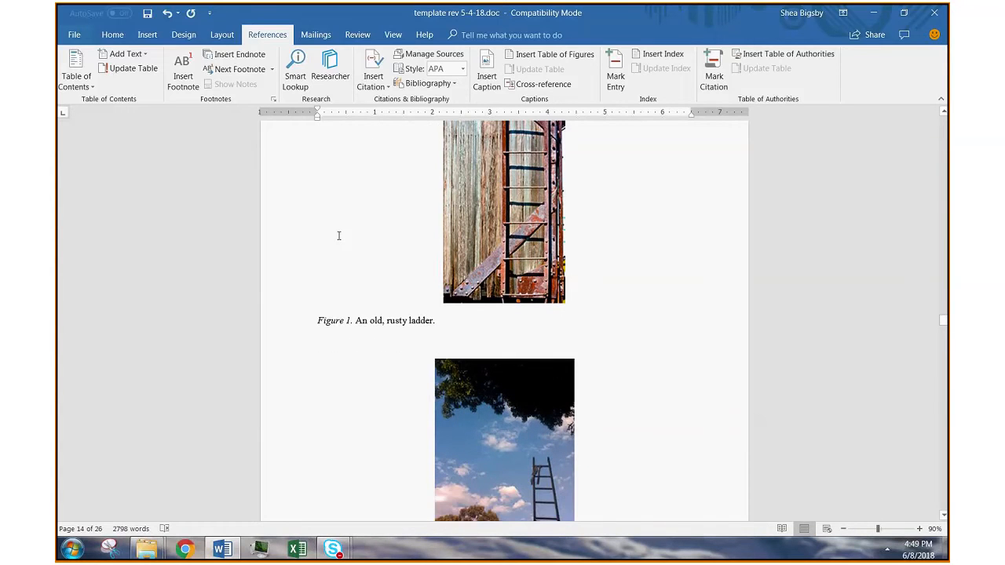
{"action": "scroll", "scroll_direction": "down", "scroll_amount": 3}
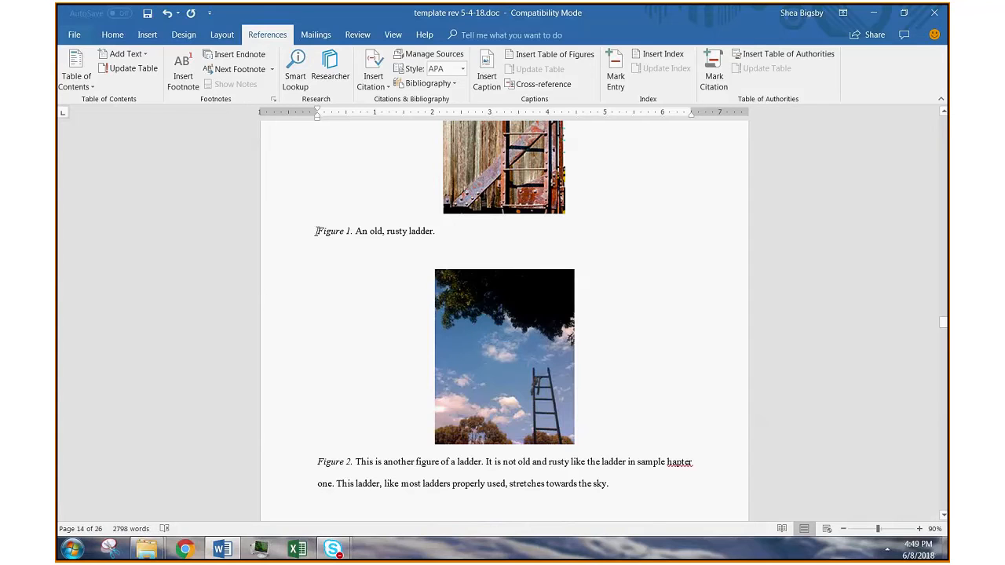
{"action": "scroll", "scroll_direction": "down", "scroll_amount": 3}
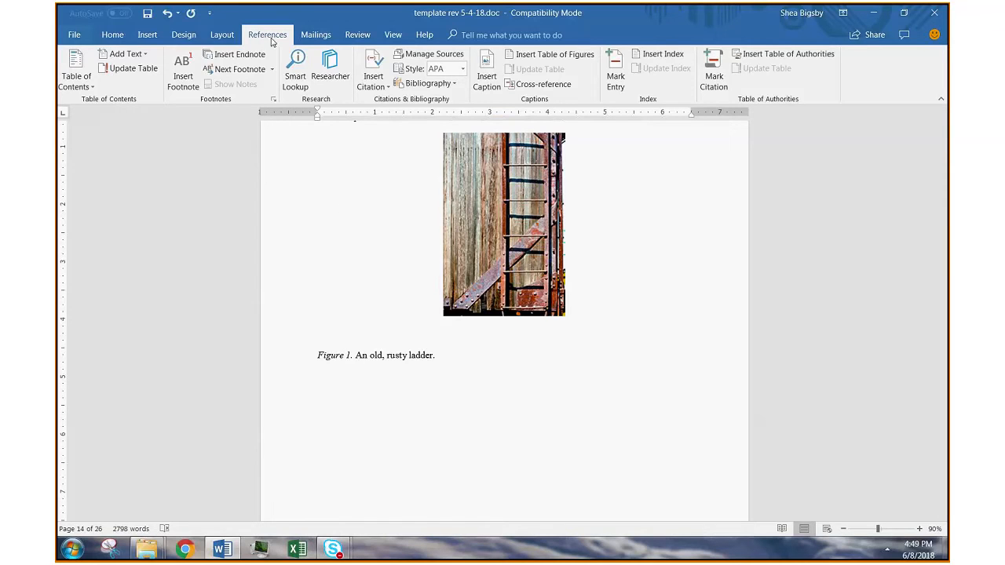
{"action": "mouse_move", "coordinate": [486, 70]}
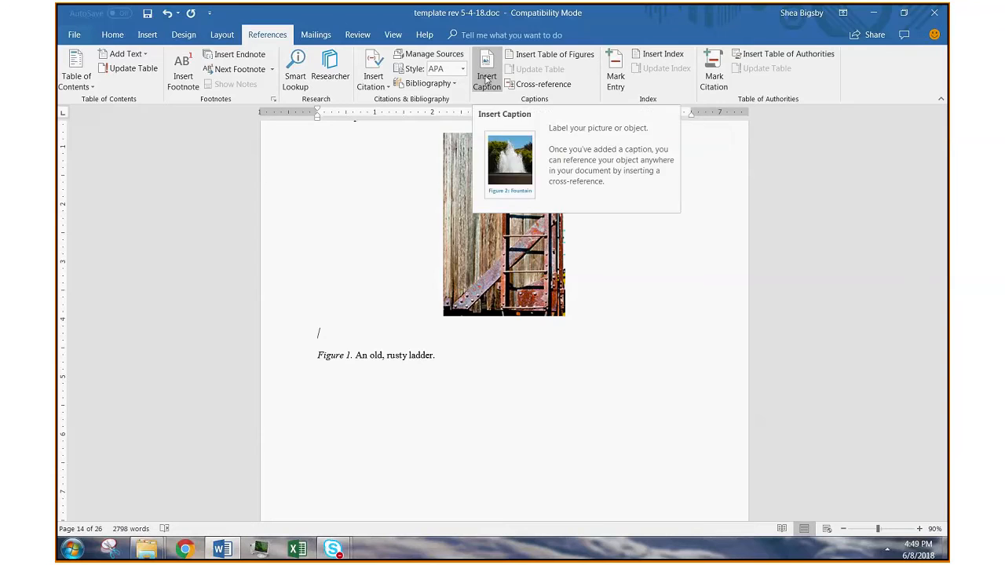
Make caption numbers include the Heading 1 chapter number with a period separator, dismissing the warning.
{"action": "left_click", "coordinate": [486, 69]}
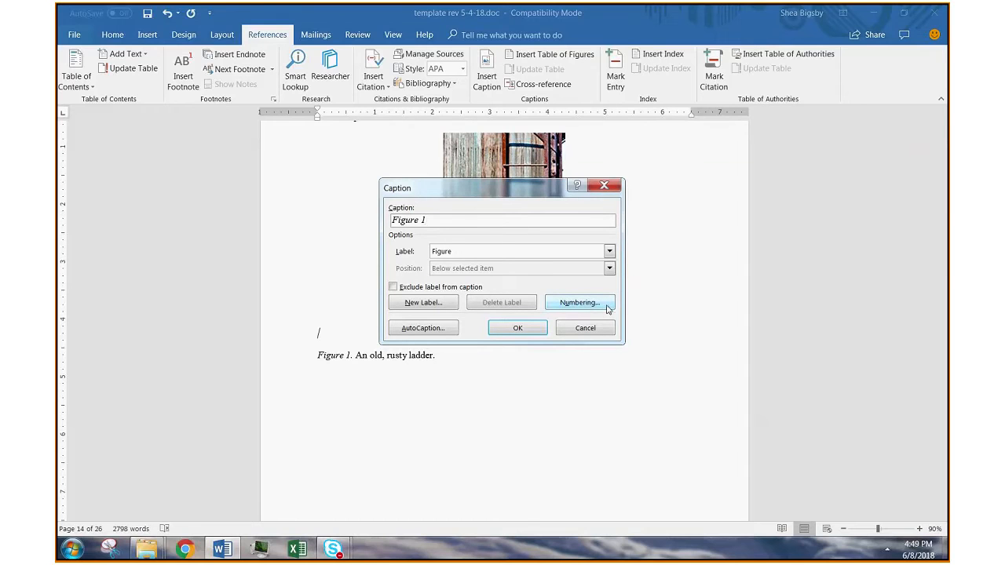
{"action": "left_click", "coordinate": [578, 302]}
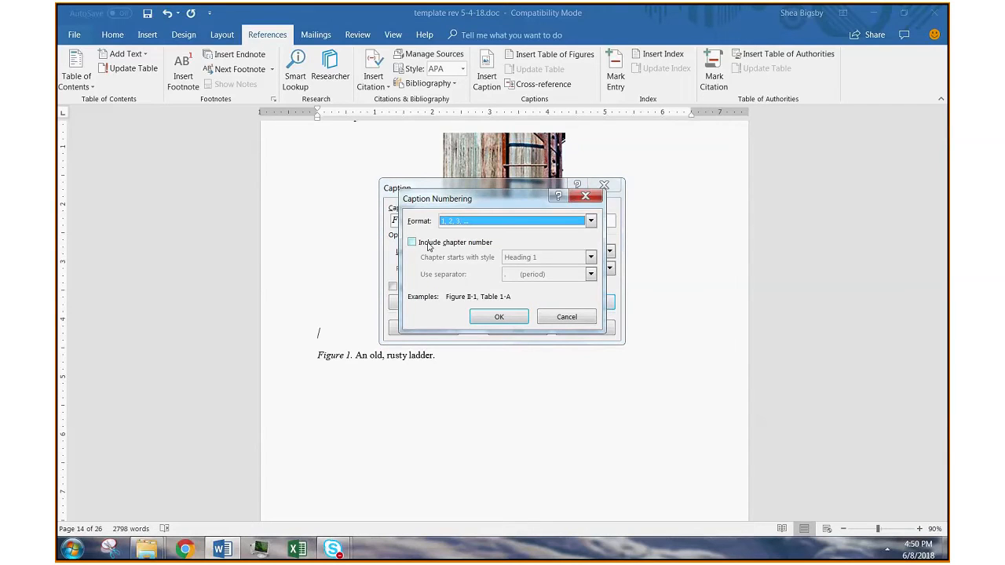
{"action": "left_click", "coordinate": [412, 242]}
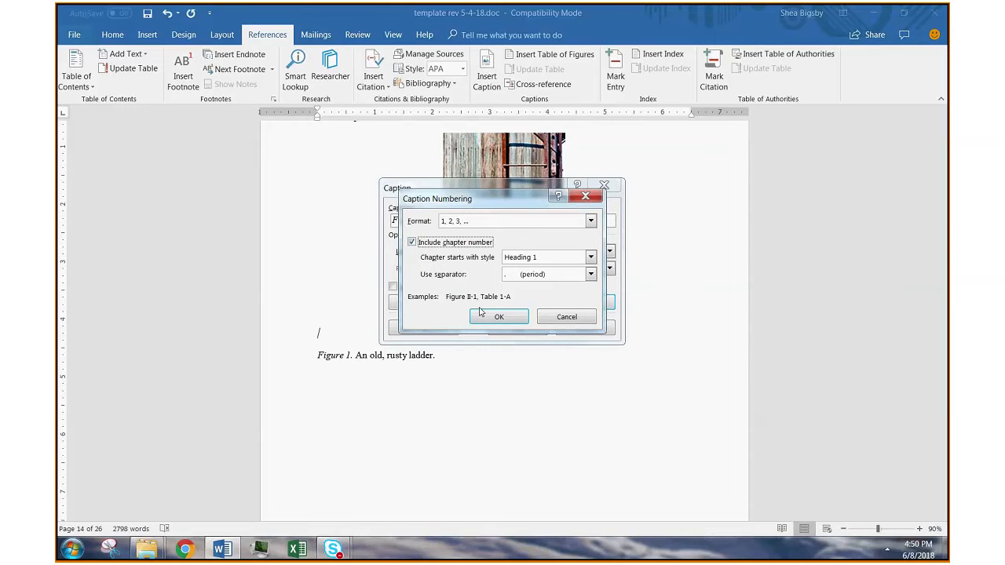
{"action": "left_click", "coordinate": [589, 274]}
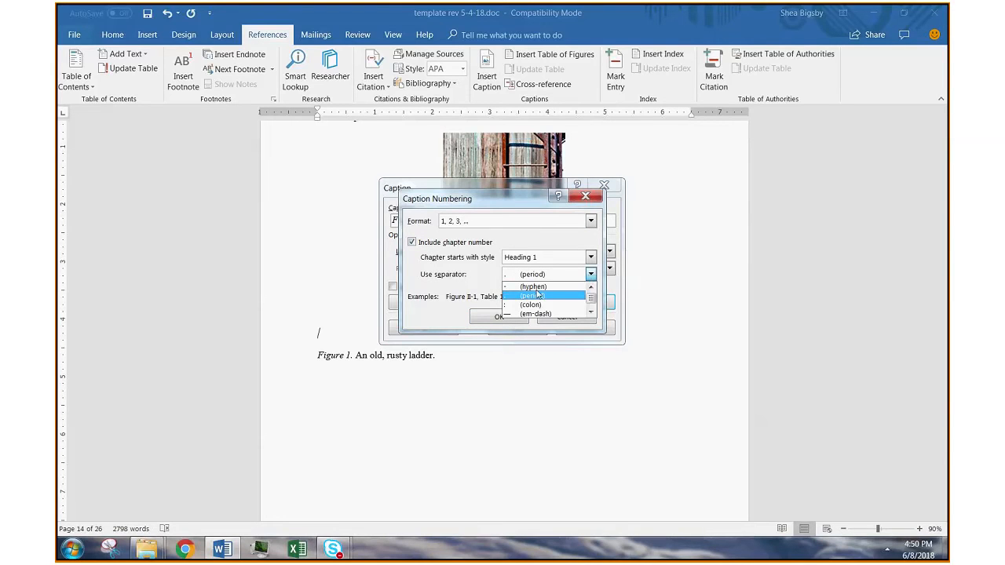
{"action": "mouse_move", "coordinate": [552, 297]}
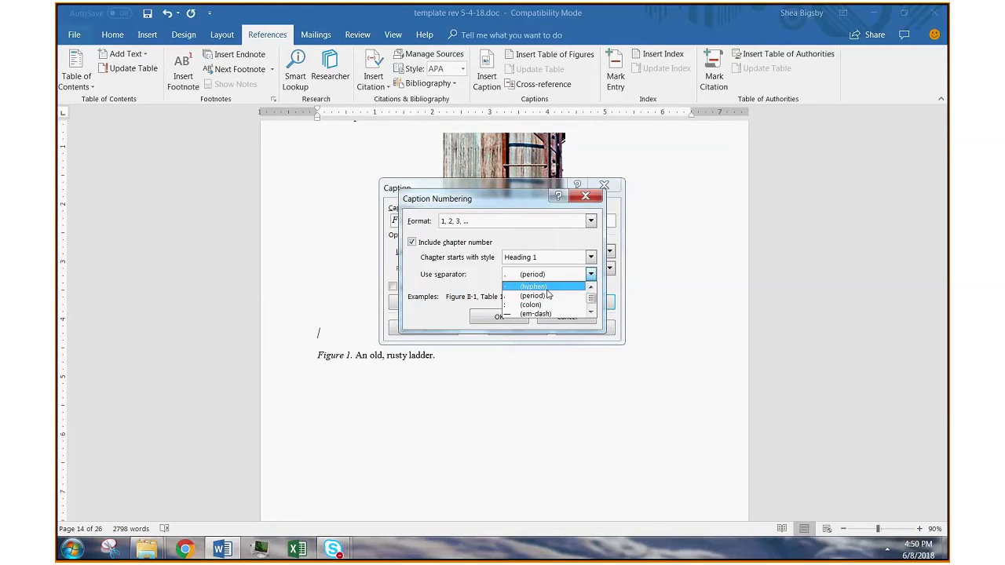
{"action": "left_click", "coordinate": [532, 296]}
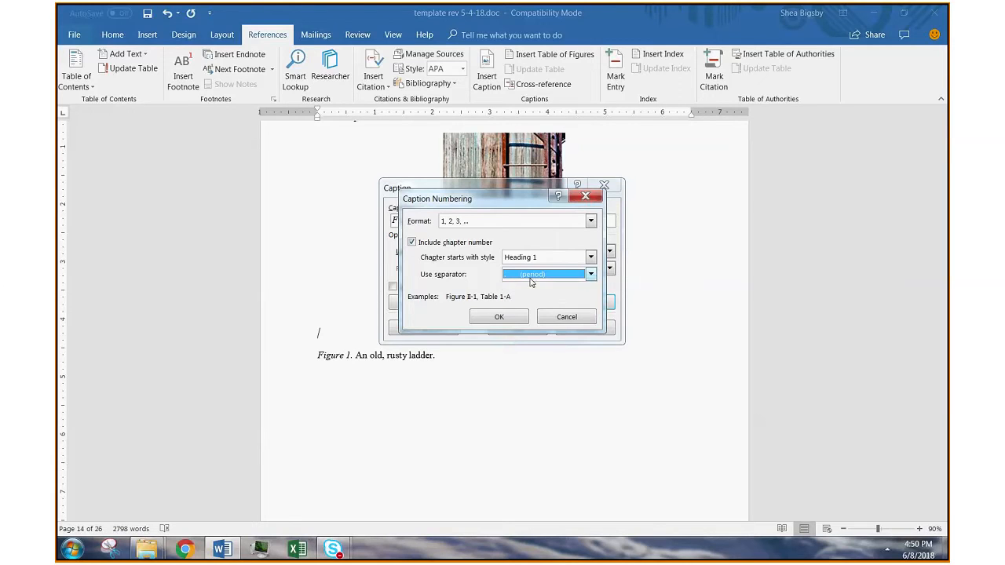
{"action": "mouse_move", "coordinate": [497, 469]}
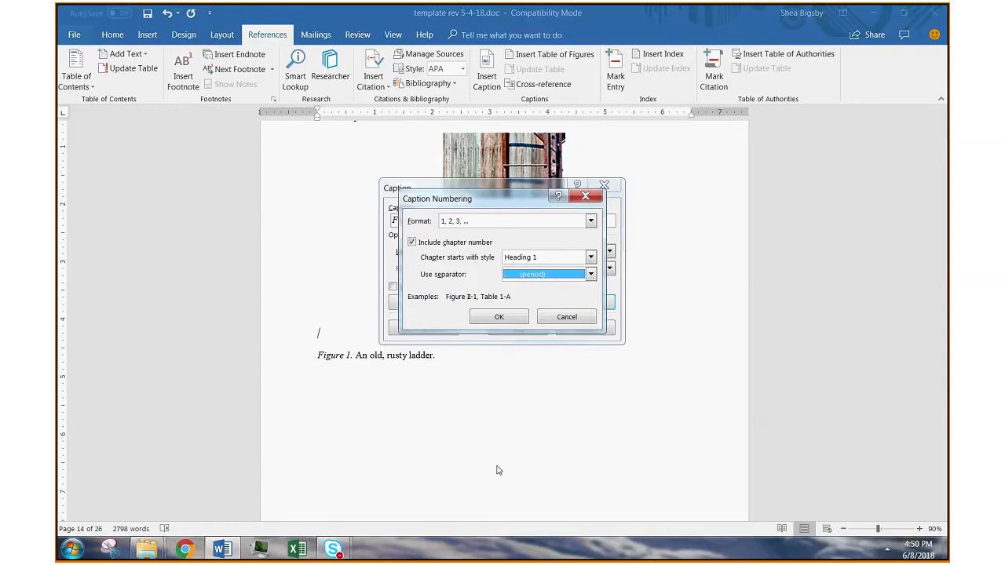
{"action": "mouse_move", "coordinate": [655, 337]}
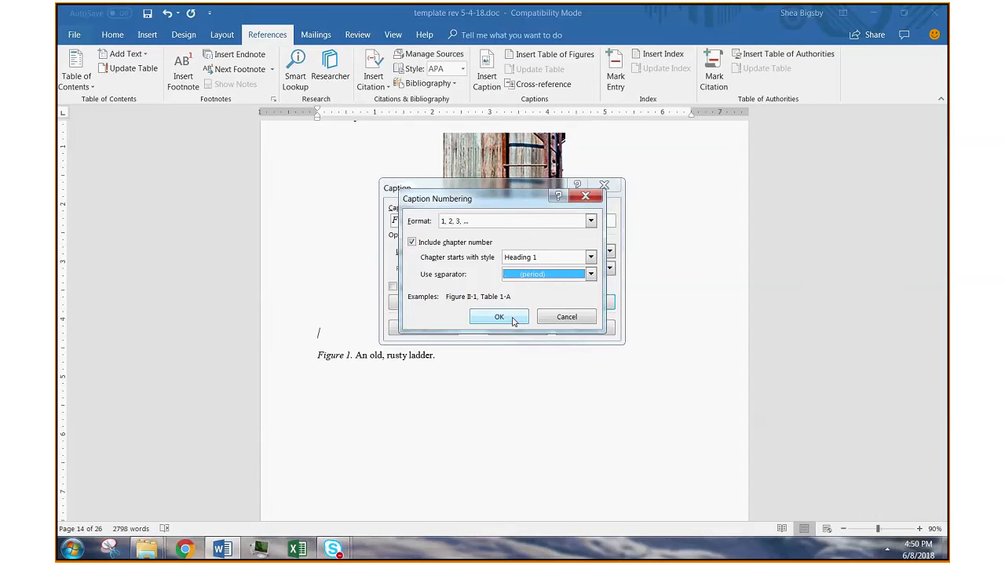
{"action": "left_click", "coordinate": [499, 317]}
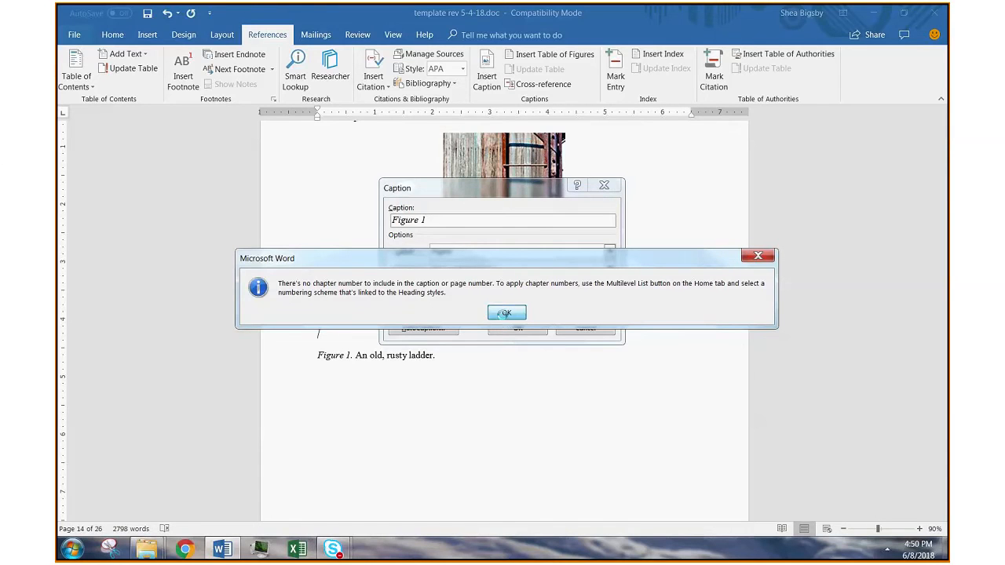
{"action": "left_click", "coordinate": [506, 313]}
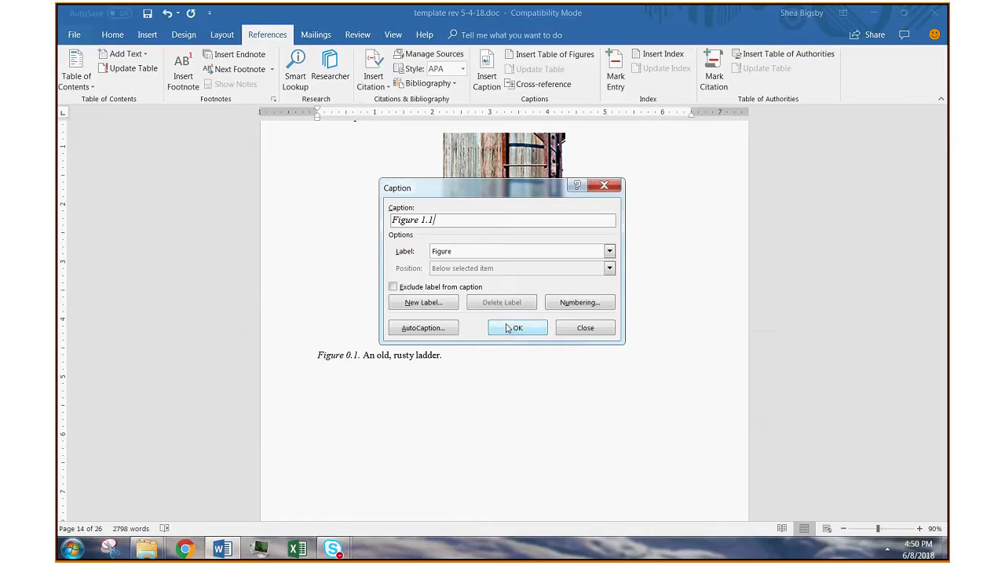
Insert the Figure 0.1 caption under the ladder photo, renumbering the old caption to Figure 0.2.
{"action": "left_click", "coordinate": [517, 327]}
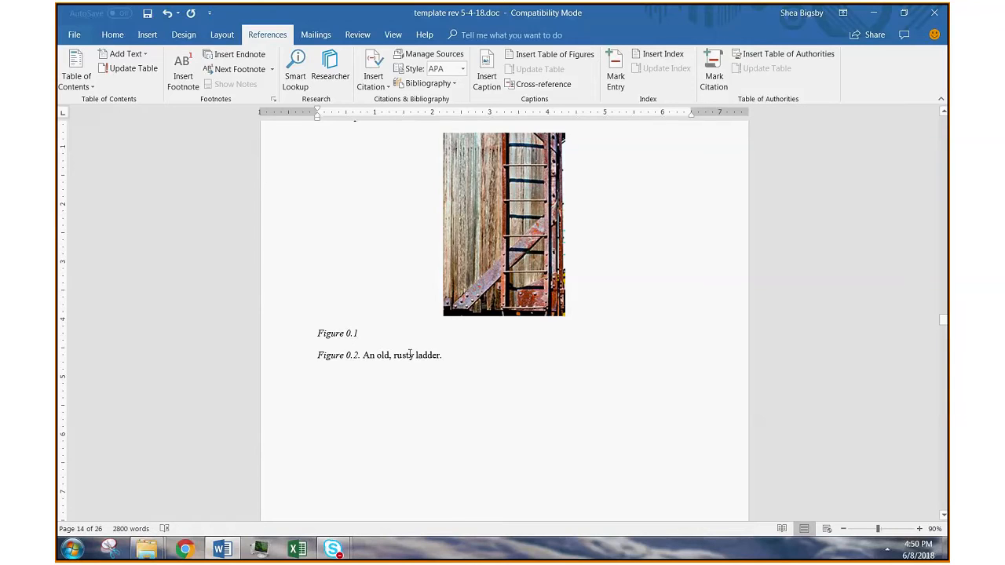
{"action": "mouse_move", "coordinate": [453, 367]}
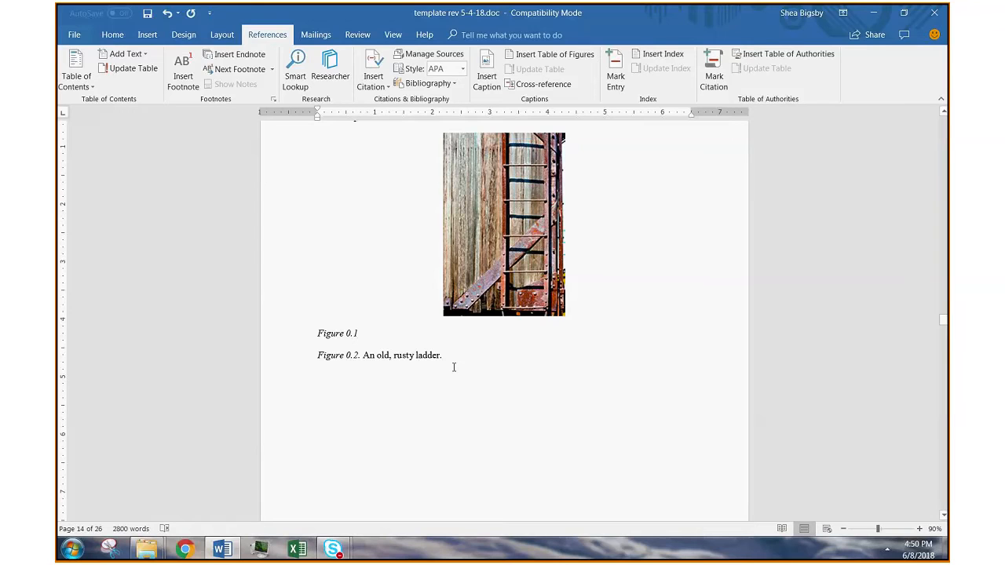
{"action": "left_click", "coordinate": [359, 333]}
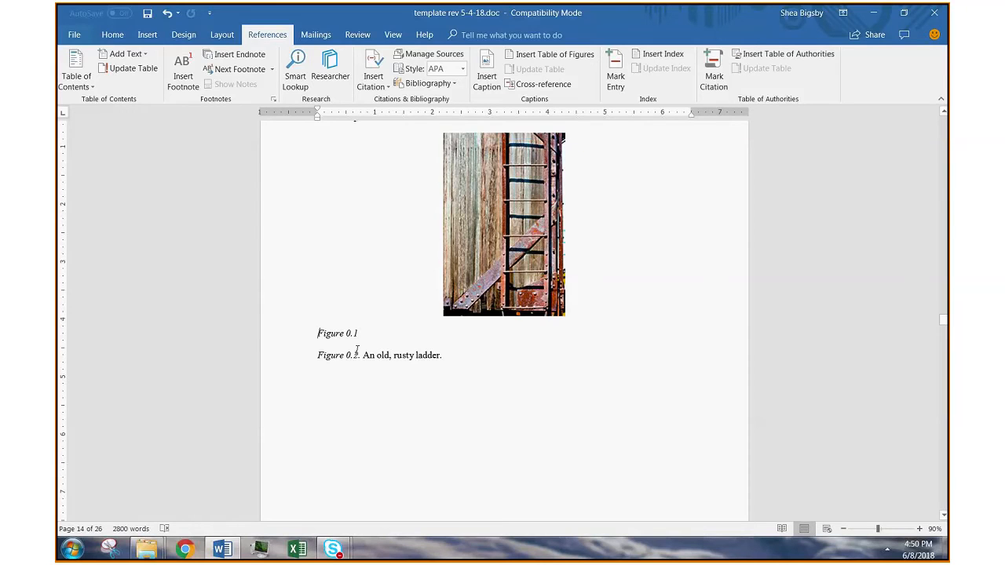
{"action": "left_click", "coordinate": [113, 35]}
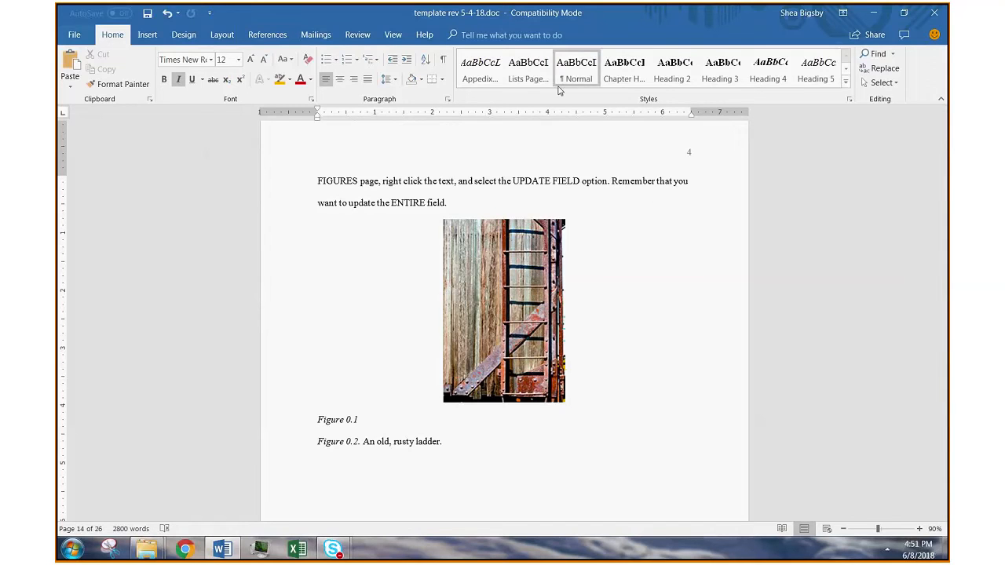
Modify the Chapter Heading style to use 1. 2. 3. automatic numbering.
{"action": "left_click", "coordinate": [672, 69]}
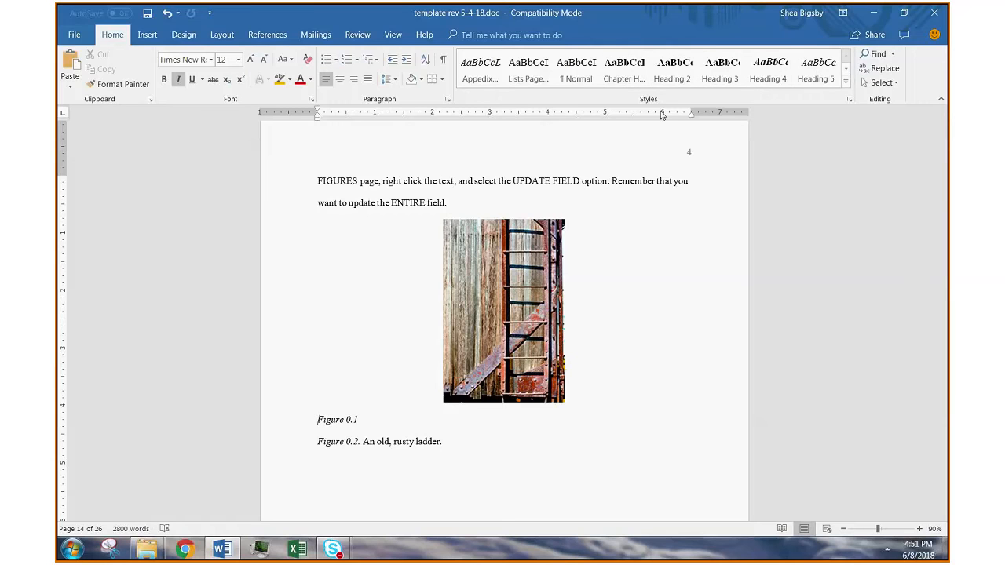
{"action": "left_click", "coordinate": [624, 67]}
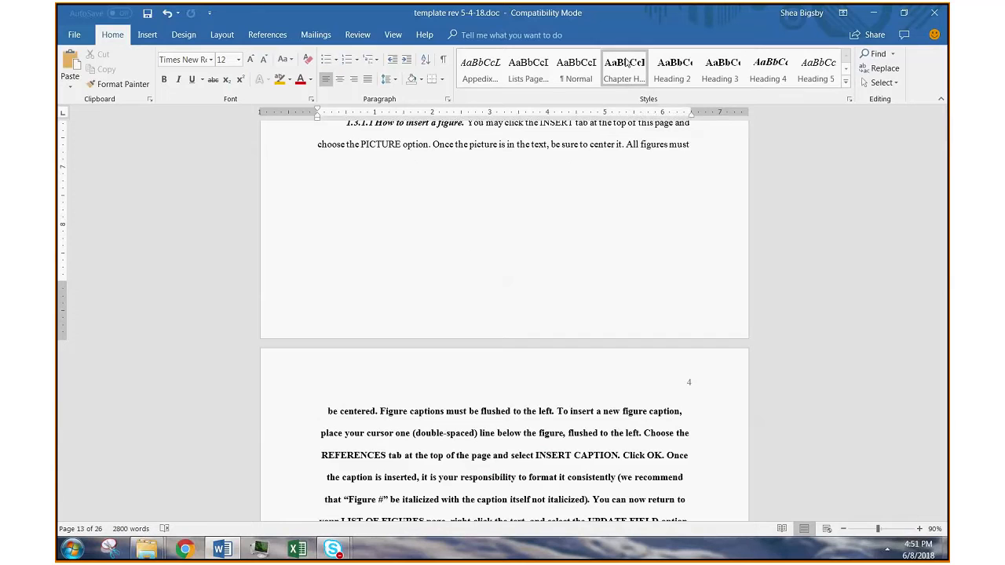
{"action": "right_click", "coordinate": [624, 71]}
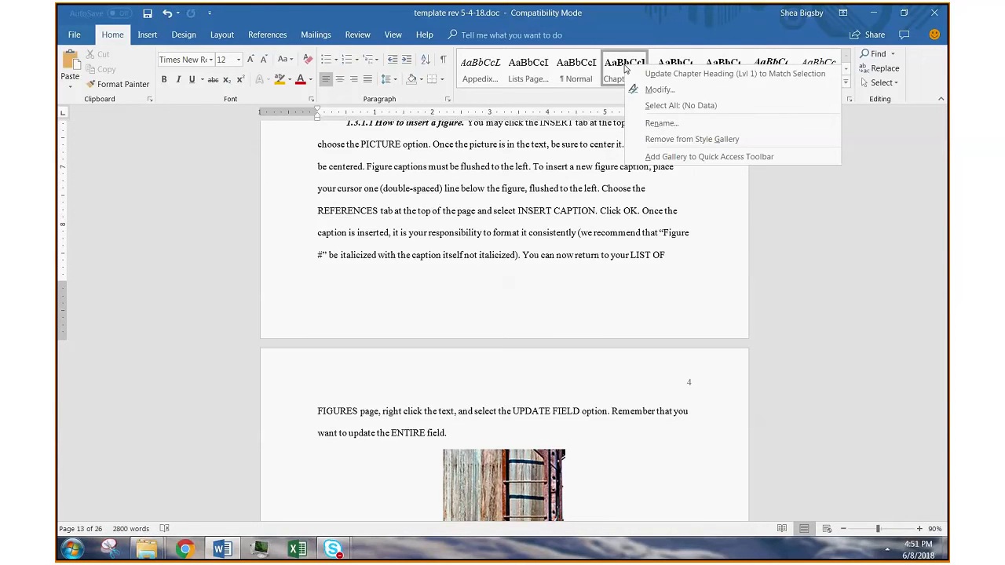
{"action": "mouse_move", "coordinate": [659, 89]}
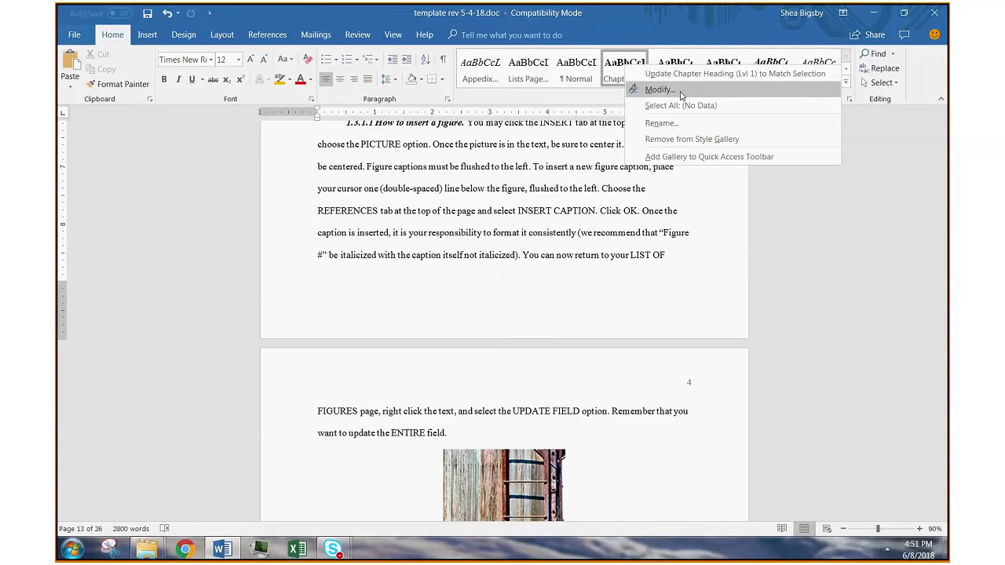
{"action": "left_click", "coordinate": [660, 89]}
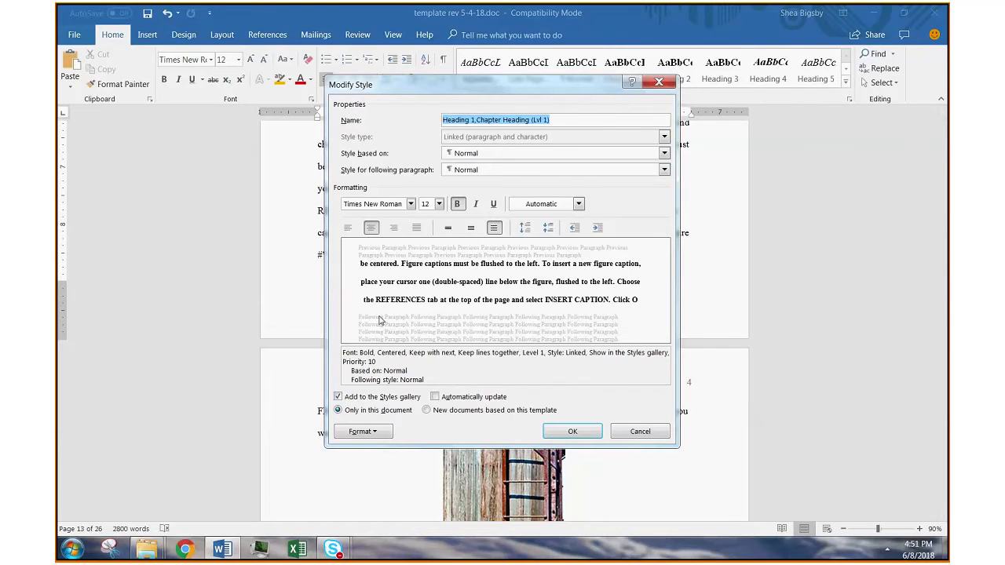
{"action": "mouse_move", "coordinate": [416, 326]}
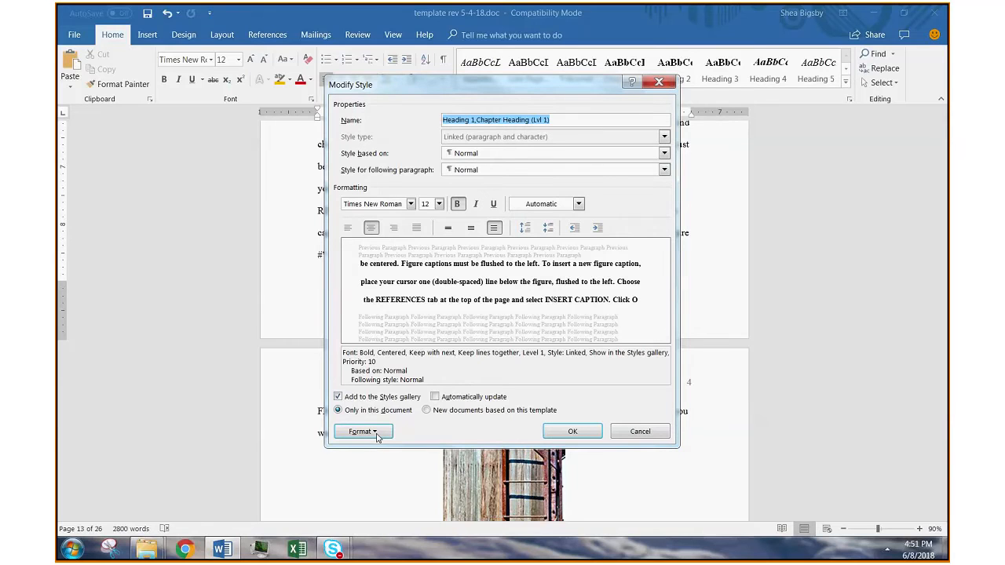
{"action": "left_click", "coordinate": [361, 430]}
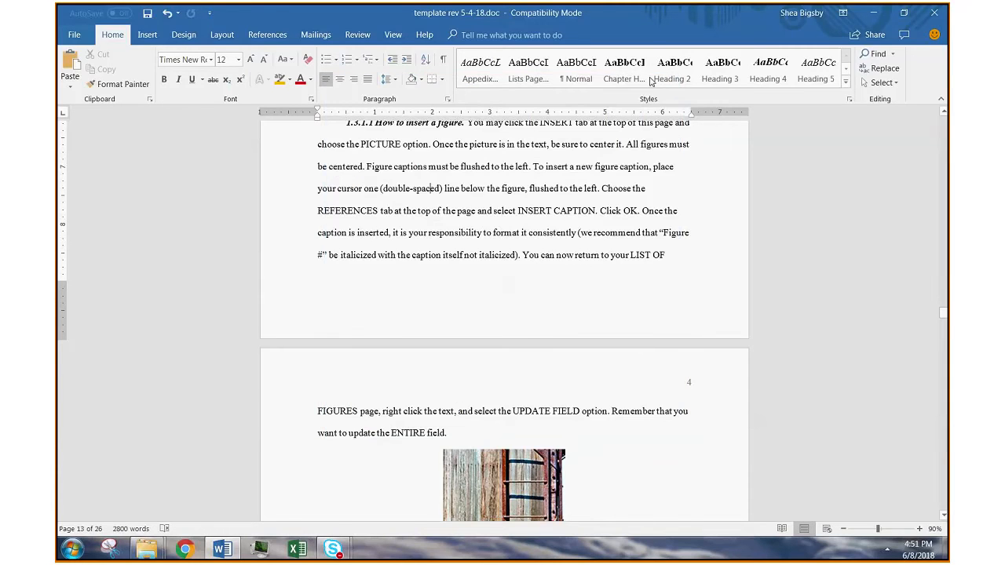
{"action": "right_click", "coordinate": [624, 71]}
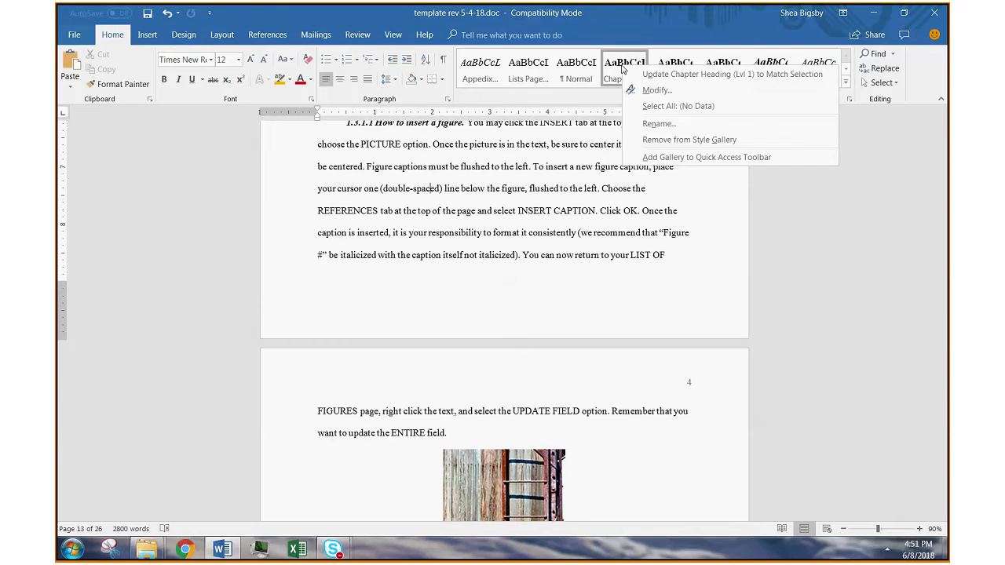
{"action": "left_click", "coordinate": [656, 89]}
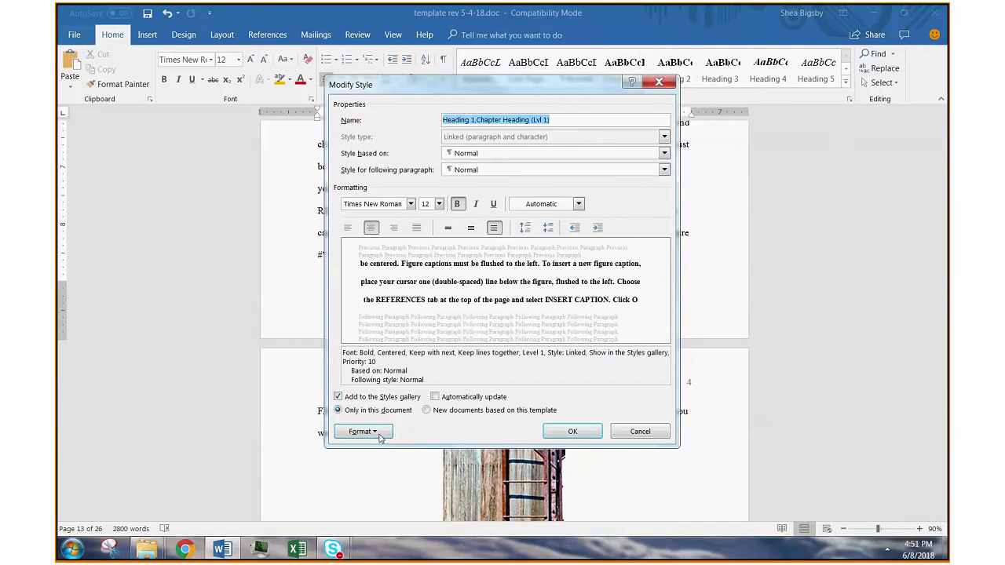
{"action": "left_click", "coordinate": [363, 431]}
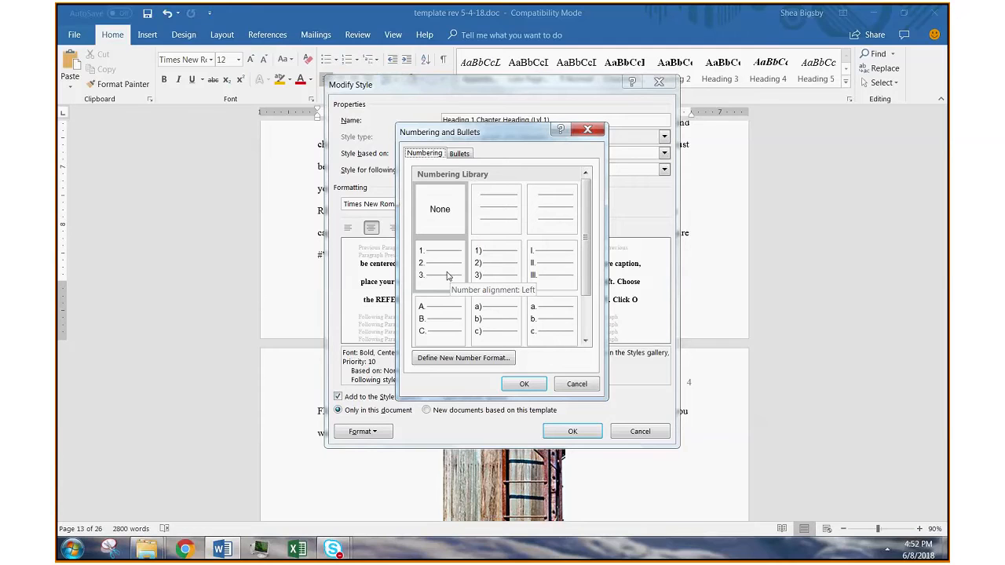
{"action": "mouse_move", "coordinate": [449, 281]}
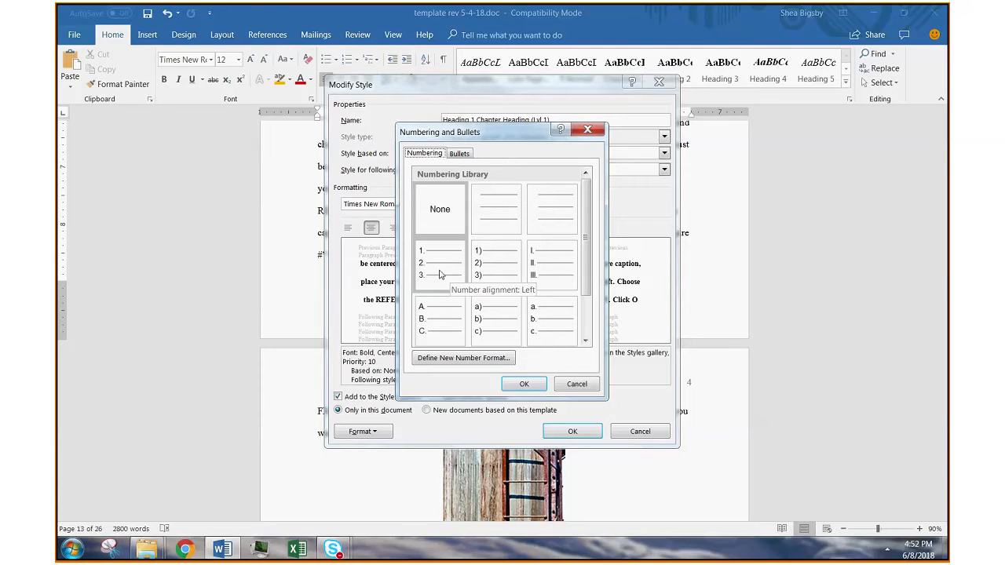
{"action": "left_click", "coordinate": [439, 263]}
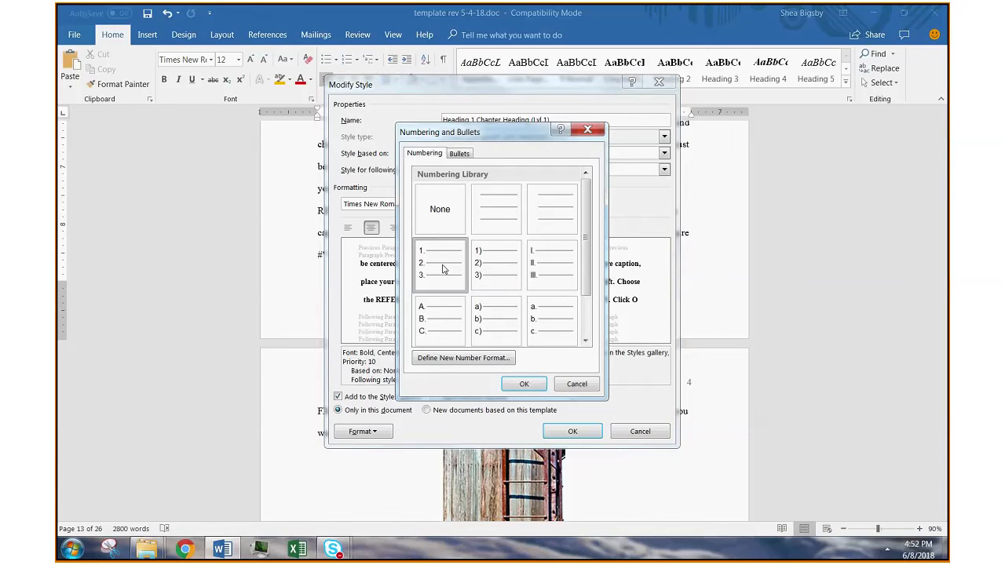
{"action": "left_click", "coordinate": [524, 384]}
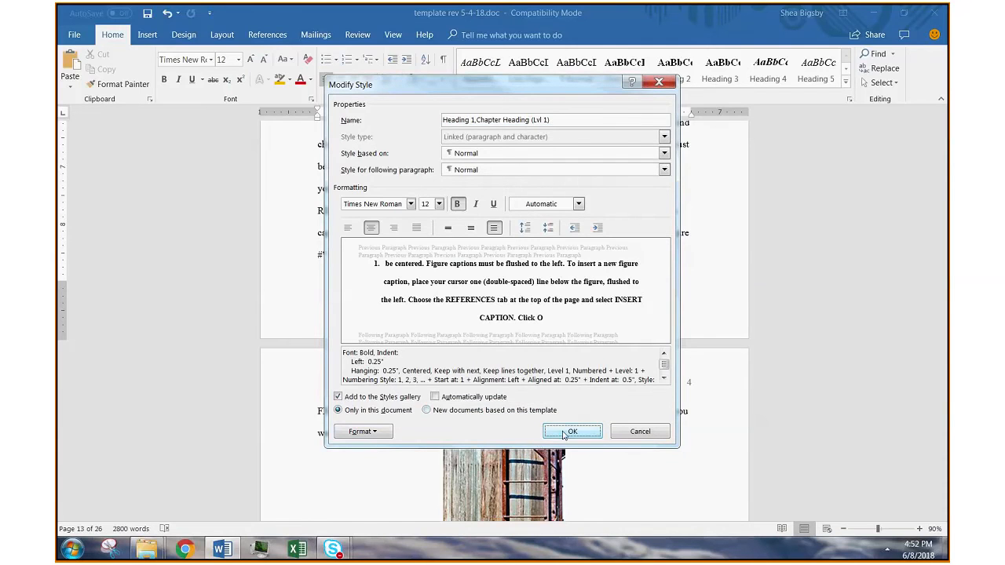
{"action": "left_click", "coordinate": [572, 431]}
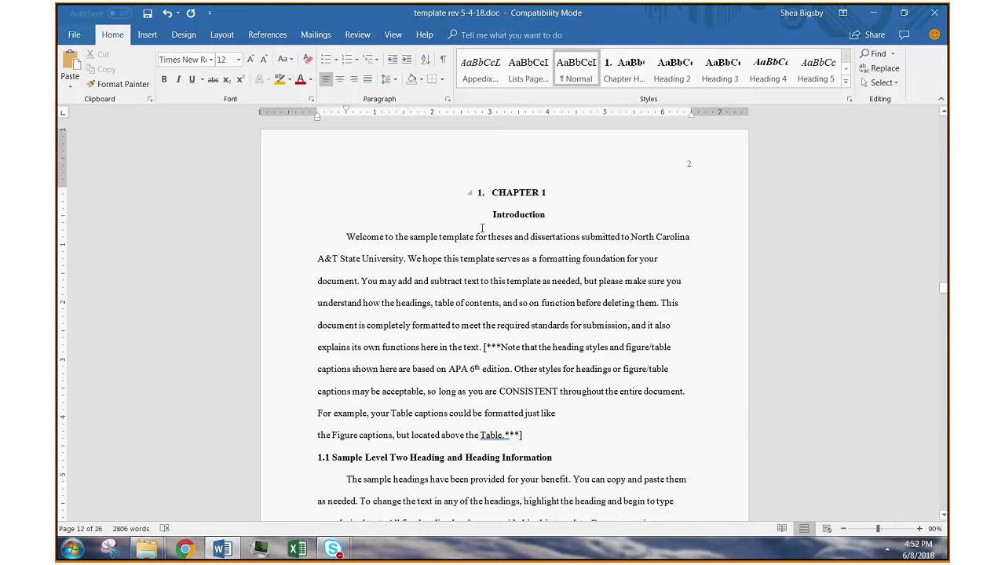
{"action": "scroll", "scroll_direction": "down", "scroll_amount": 3}
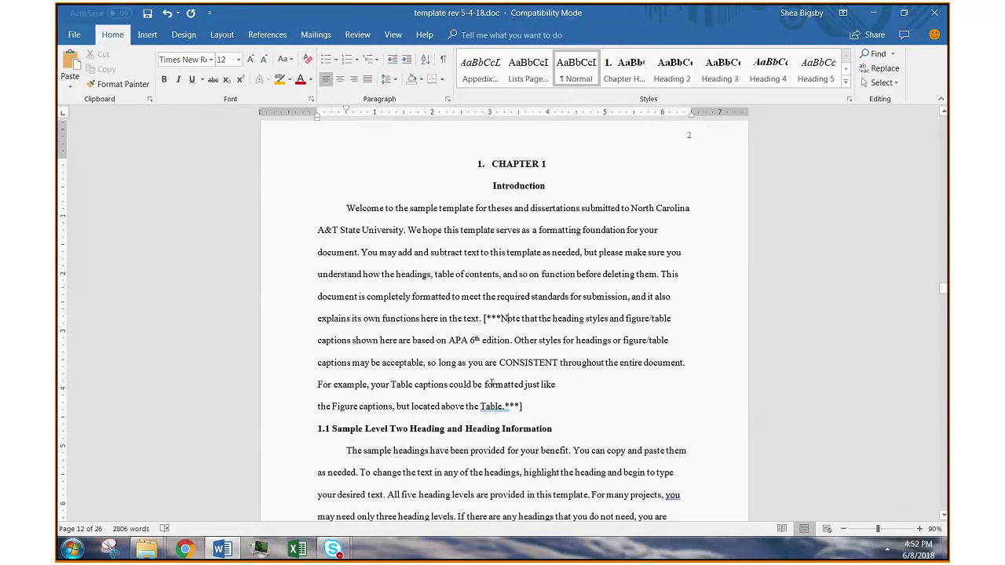
{"action": "scroll", "scroll_direction": "down", "scroll_amount": 3}
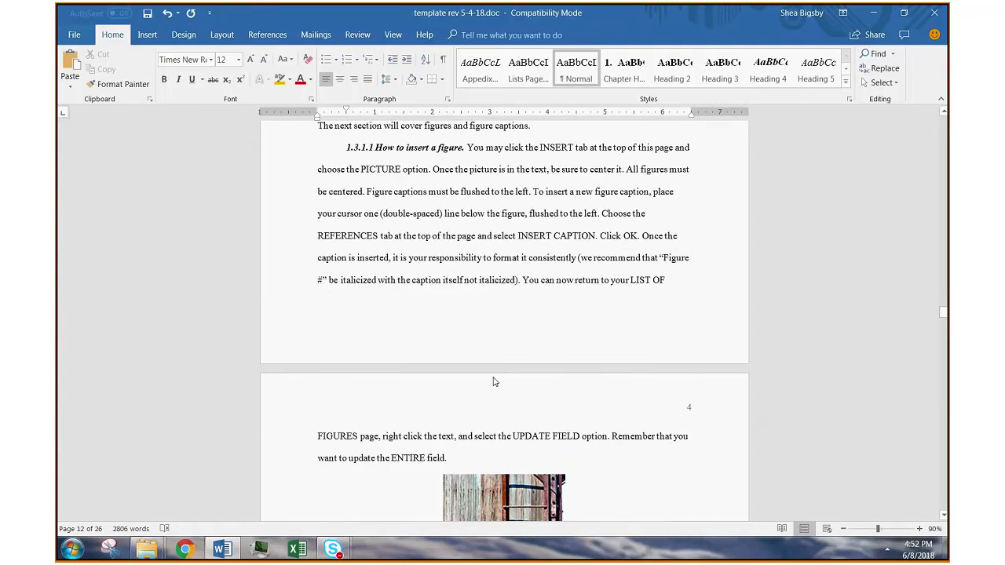
{"action": "scroll", "scroll_direction": "down", "scroll_amount": 3}
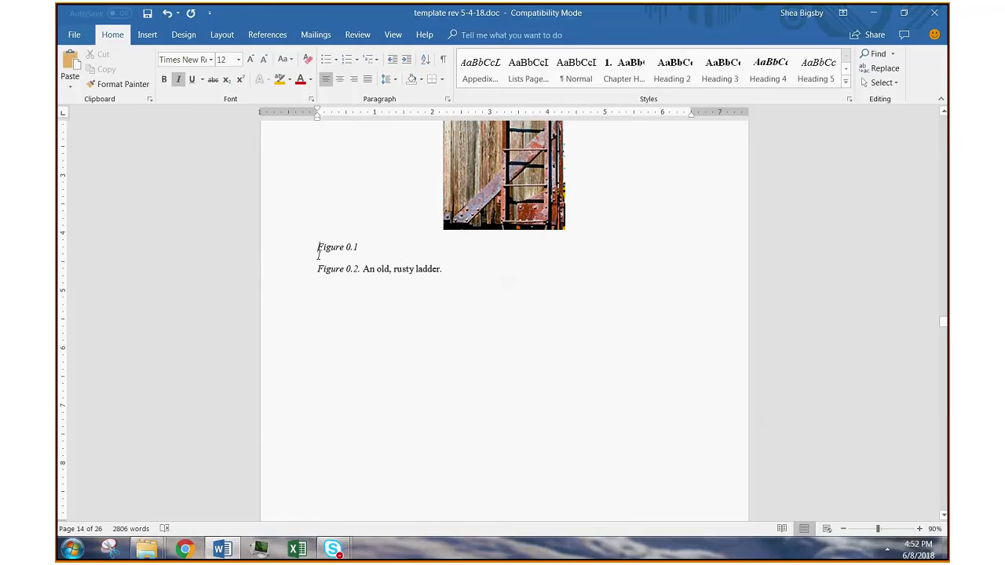
Add a blank line under the rusty ladder photo and insert a Figure 1.1 caption.
{"action": "key", "text": "enter"}
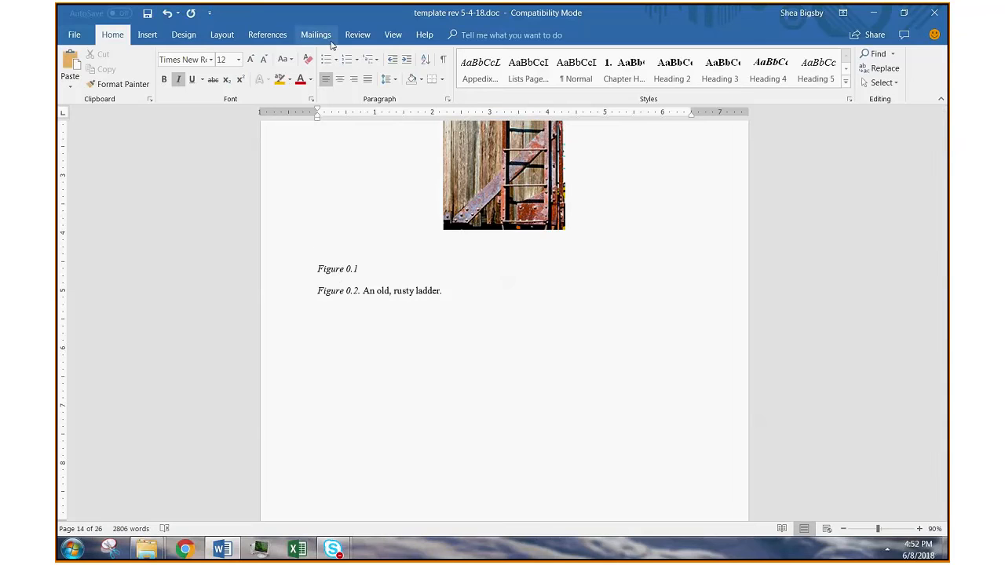
{"action": "left_click", "coordinate": [267, 35]}
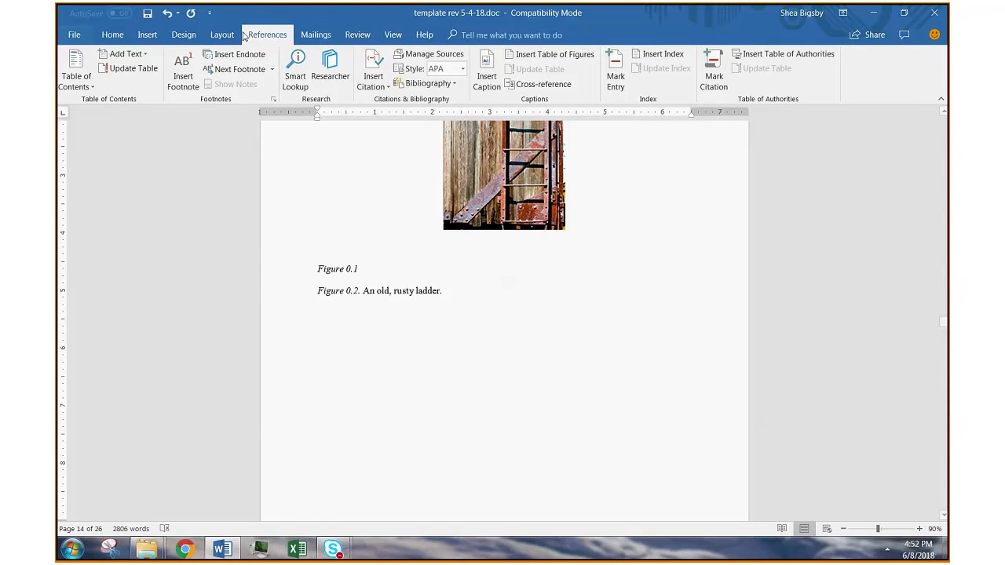
{"action": "left_click", "coordinate": [486, 69]}
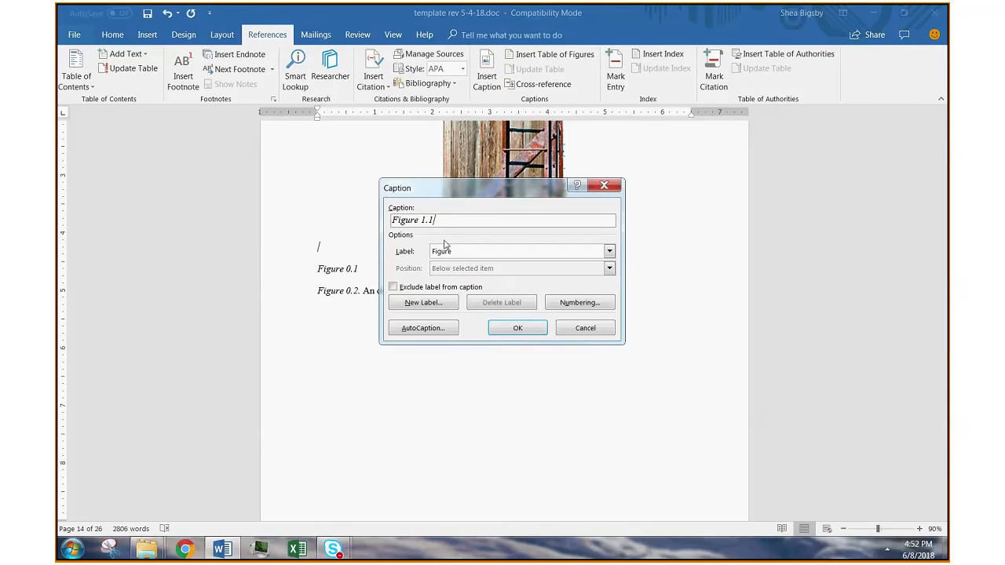
{"action": "left_click", "coordinate": [518, 327]}
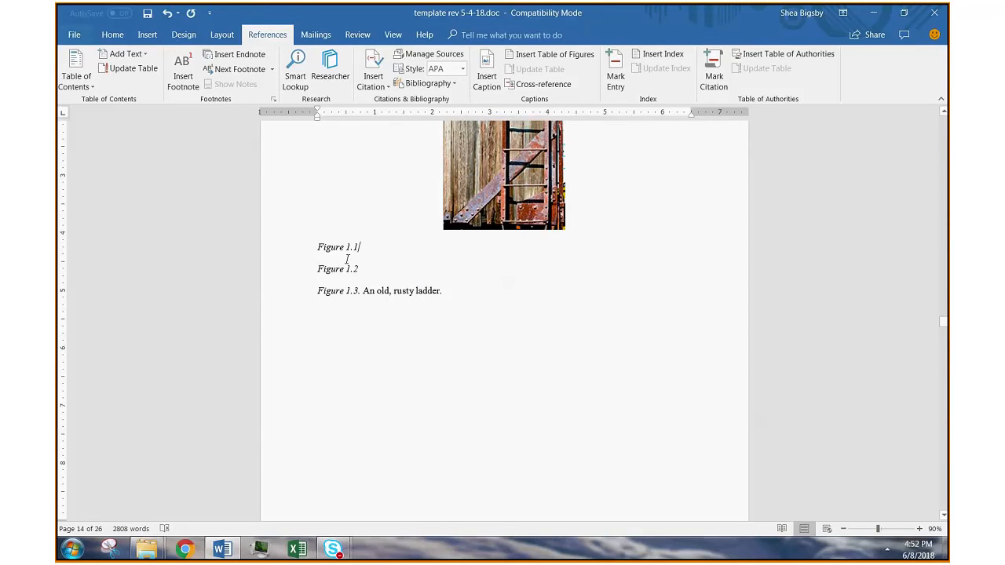
Scroll to Chapter 2 and verify its caption is numbered Figure 2.1.
{"action": "scroll", "scroll_direction": "down", "scroll_amount": 3}
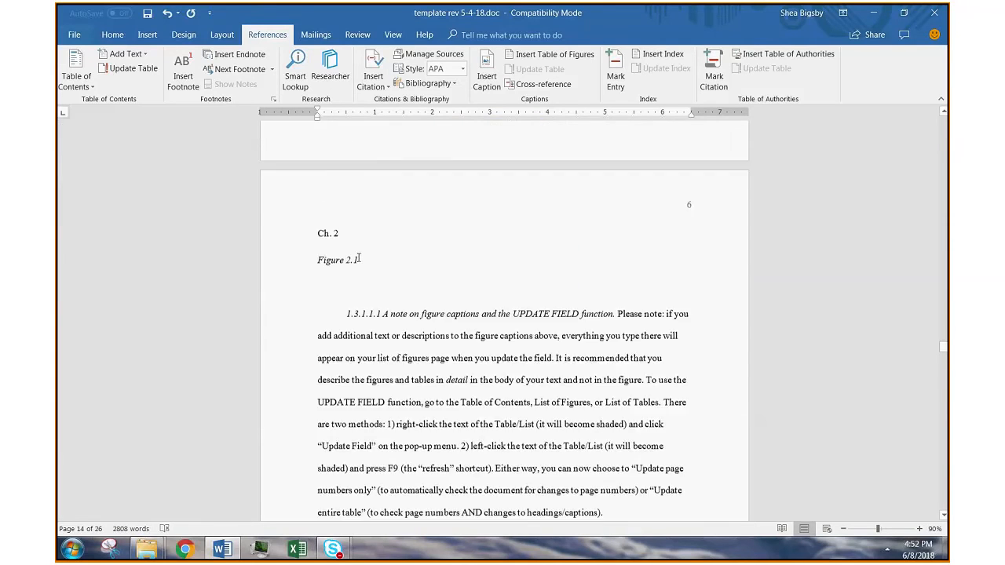
{"action": "scroll", "scroll_direction": "down", "scroll_amount": 3}
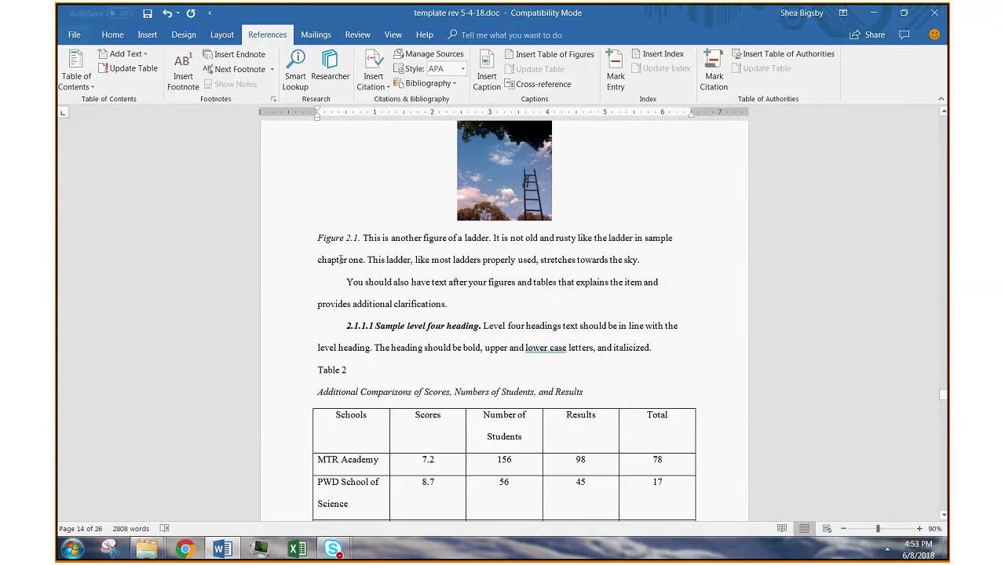
{"action": "double_click", "coordinate": [352, 238]}
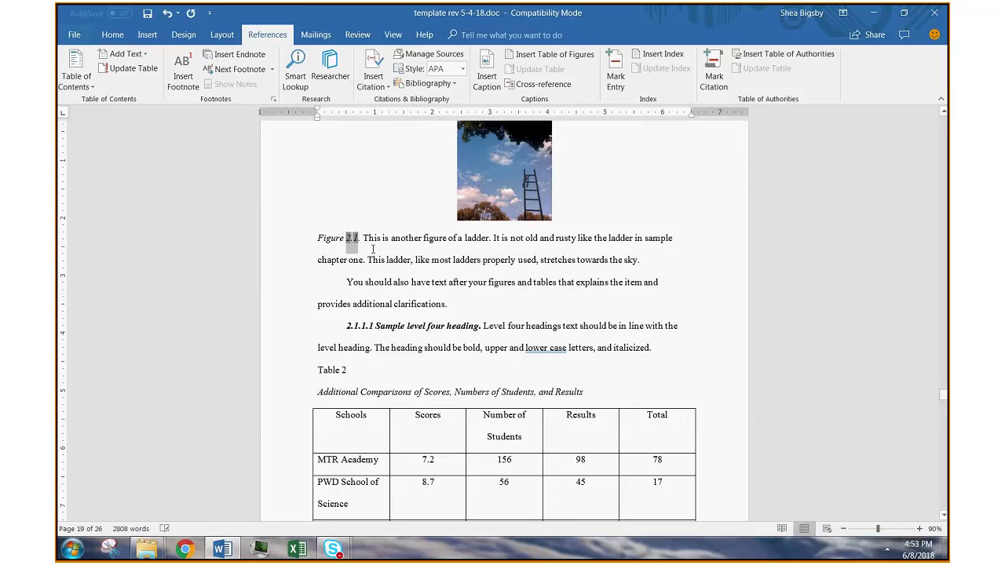
{"action": "scroll", "scroll_direction": "up", "scroll_amount": 3}
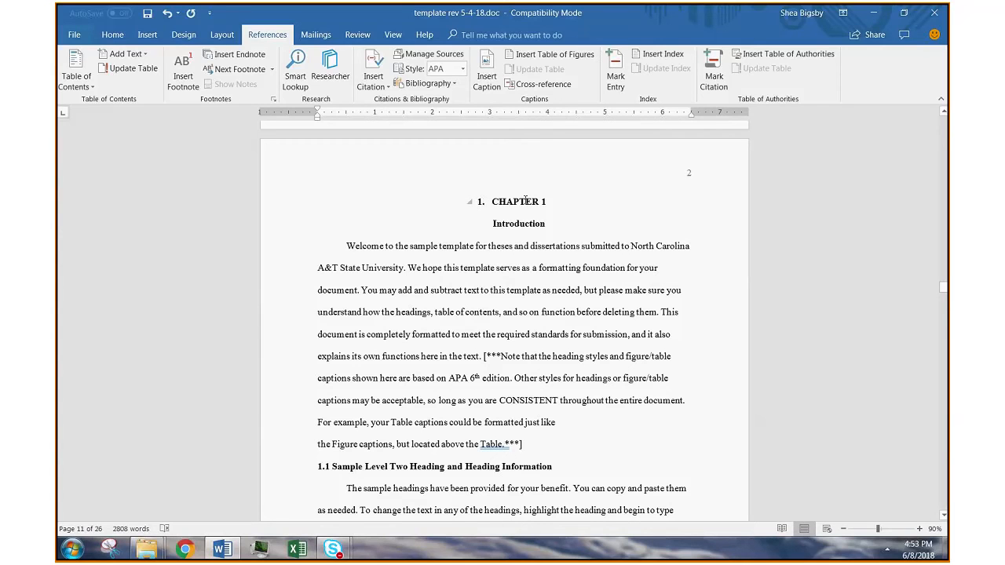
{"action": "mouse_move", "coordinate": [527, 210]}
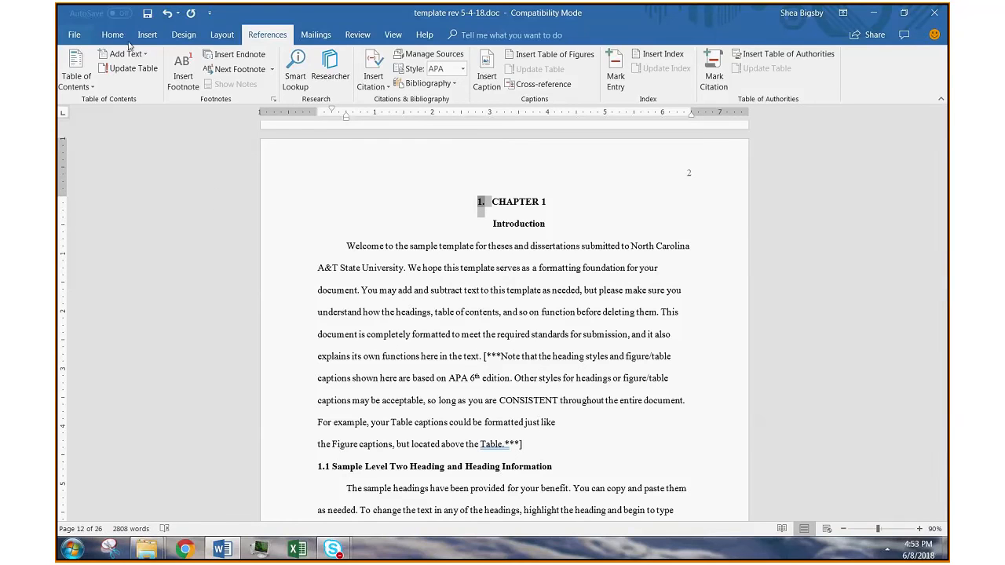
Set the CHAPTER 1 heading's '1.' number to white font colour.
{"action": "left_click", "coordinate": [112, 34]}
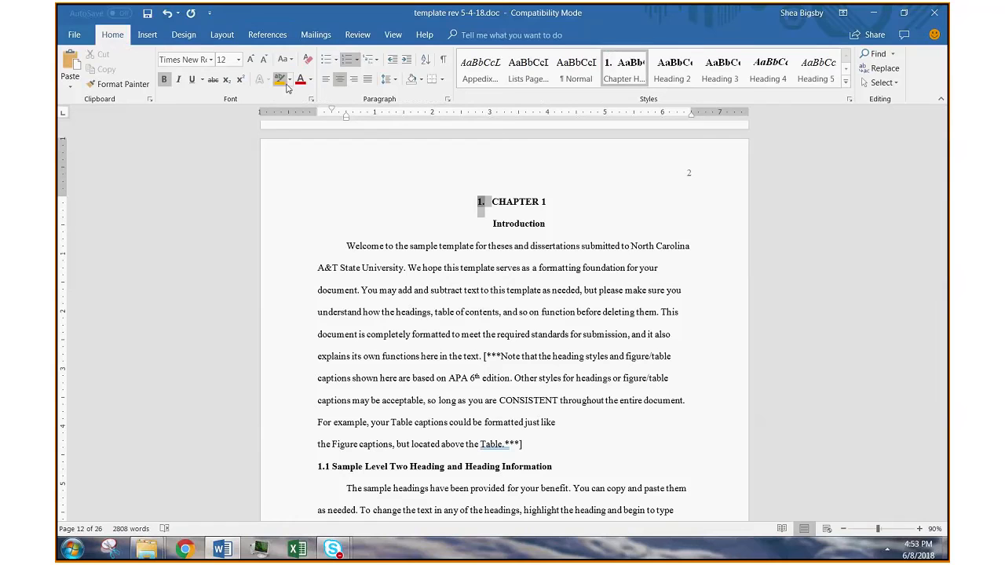
{"action": "left_click", "coordinate": [311, 79]}
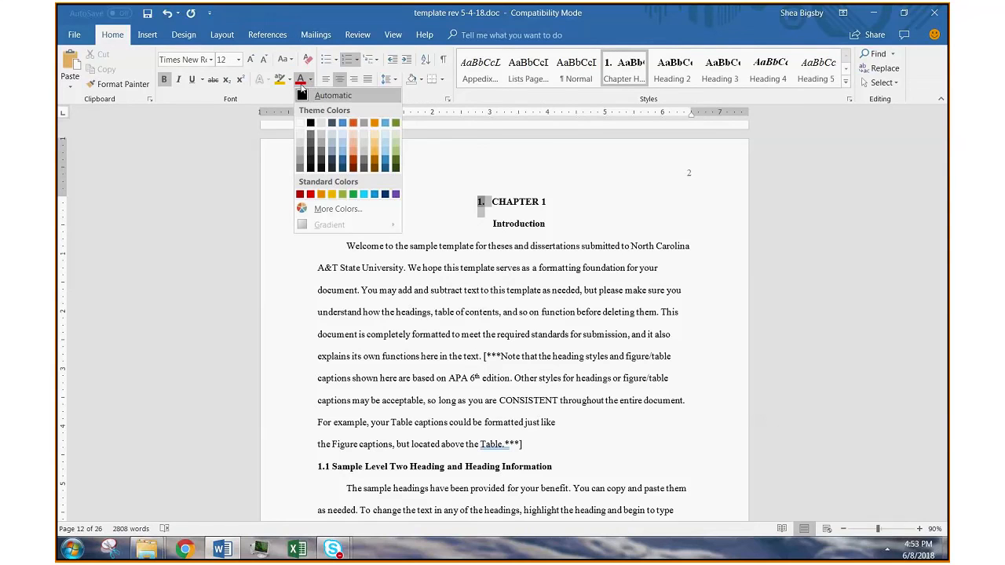
{"action": "mouse_move", "coordinate": [301, 124]}
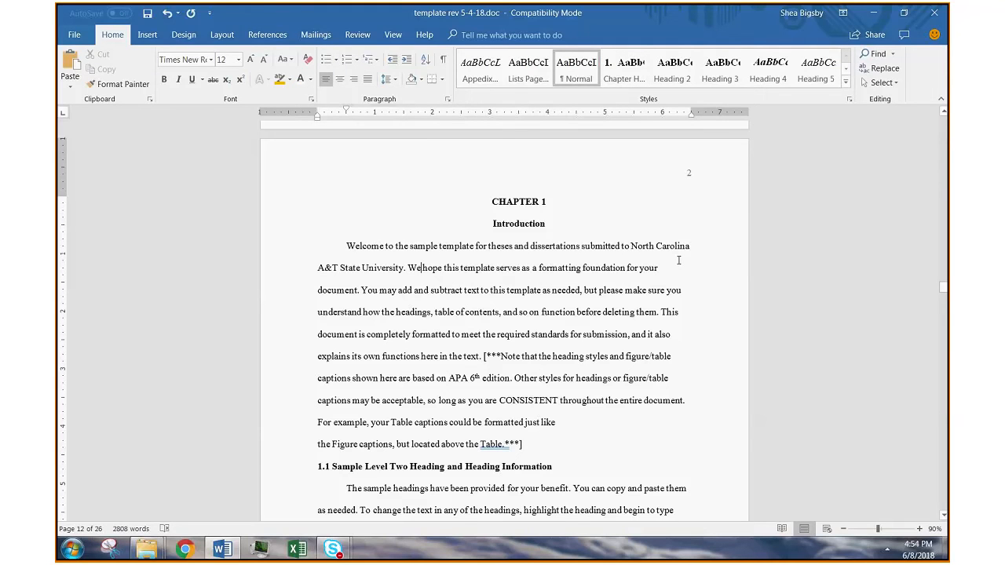
{"action": "mouse_move", "coordinate": [628, 314]}
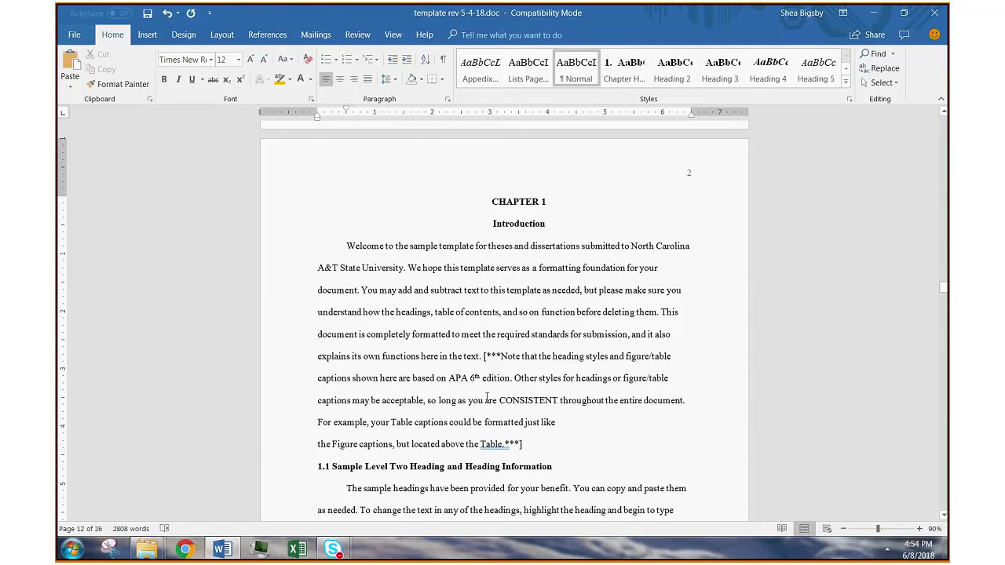
{"action": "scroll", "scroll_direction": "down", "scroll_amount": 3}
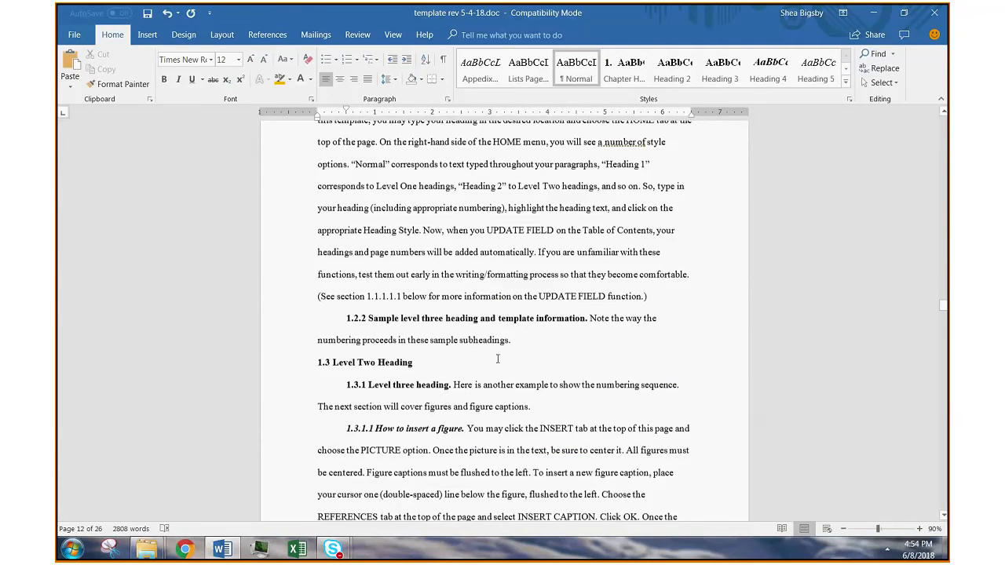
{"action": "scroll", "scroll_direction": "down", "scroll_amount": 3}
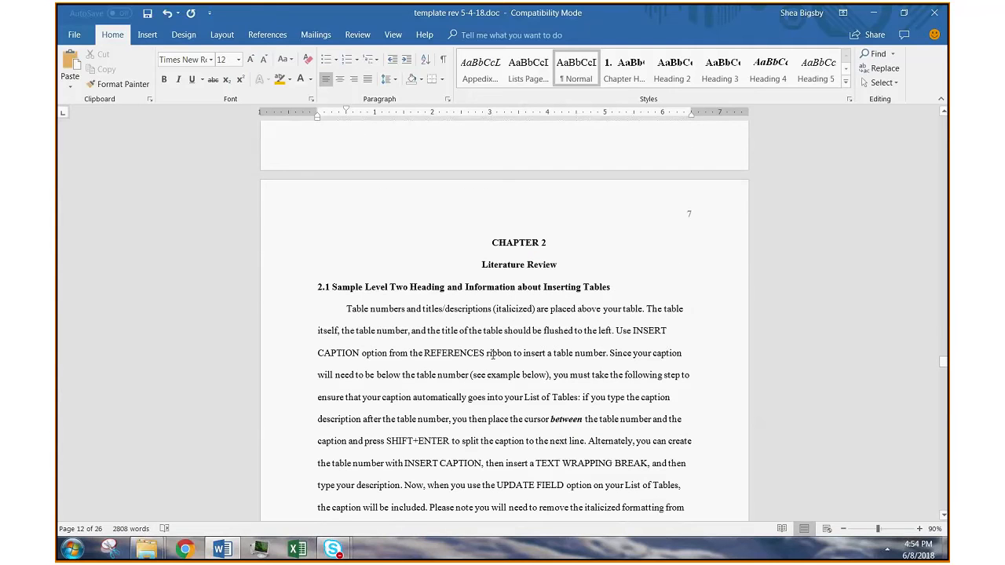
{"action": "scroll", "scroll_direction": "down", "scroll_amount": 3}
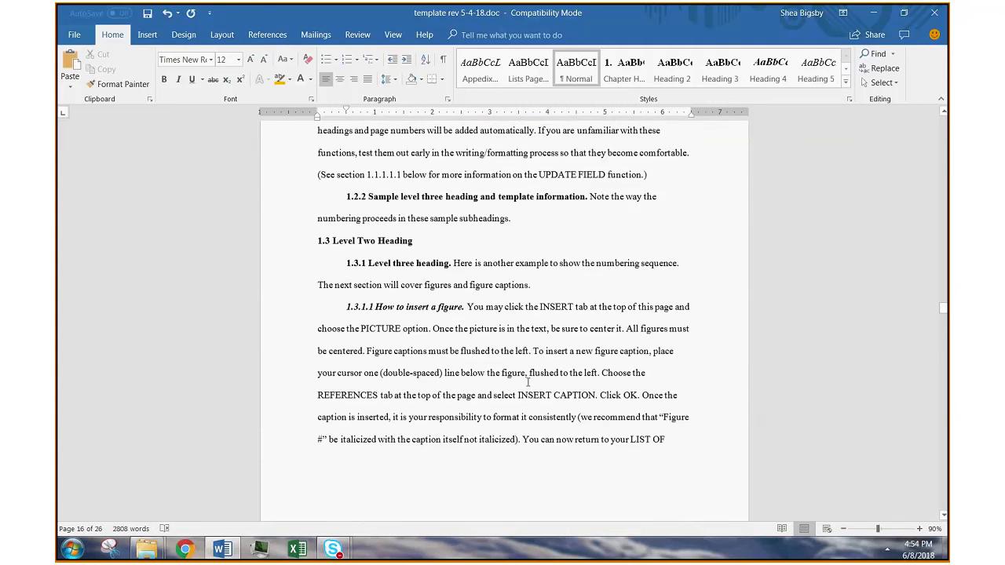
{"action": "scroll", "scroll_direction": "down", "scroll_amount": 3}
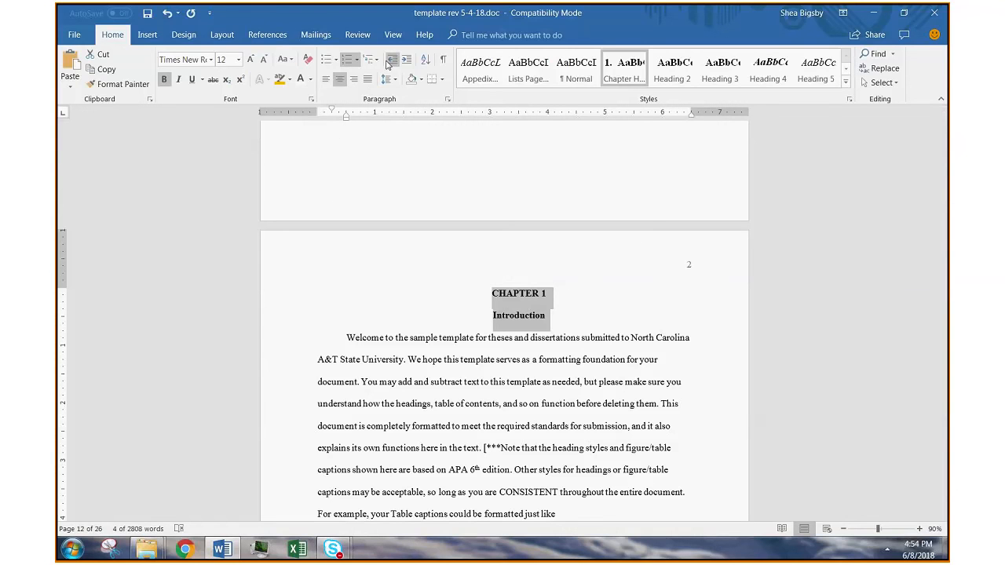
{"action": "mouse_move", "coordinate": [392, 62]}
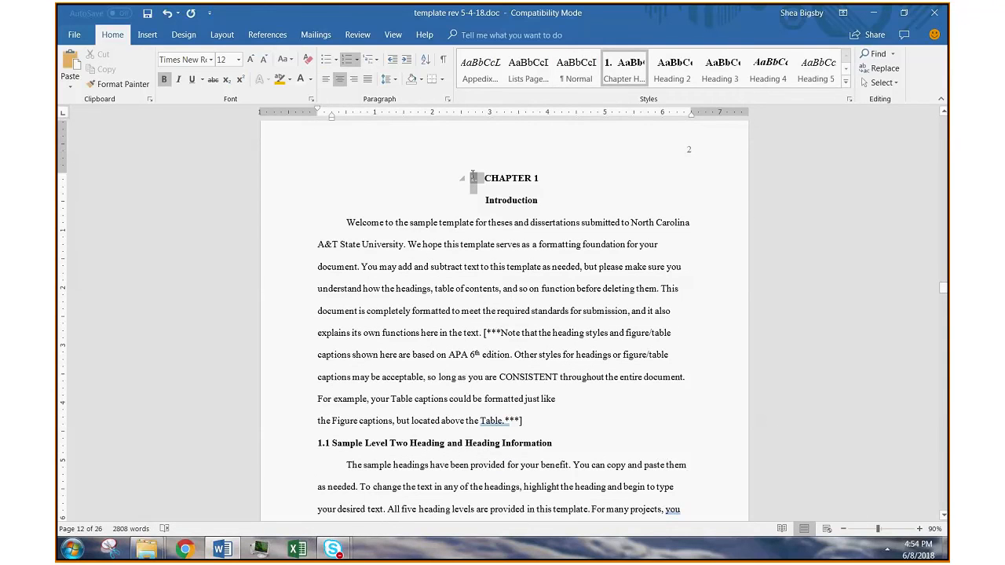
{"action": "scroll", "scroll_direction": "down", "scroll_amount": 3}
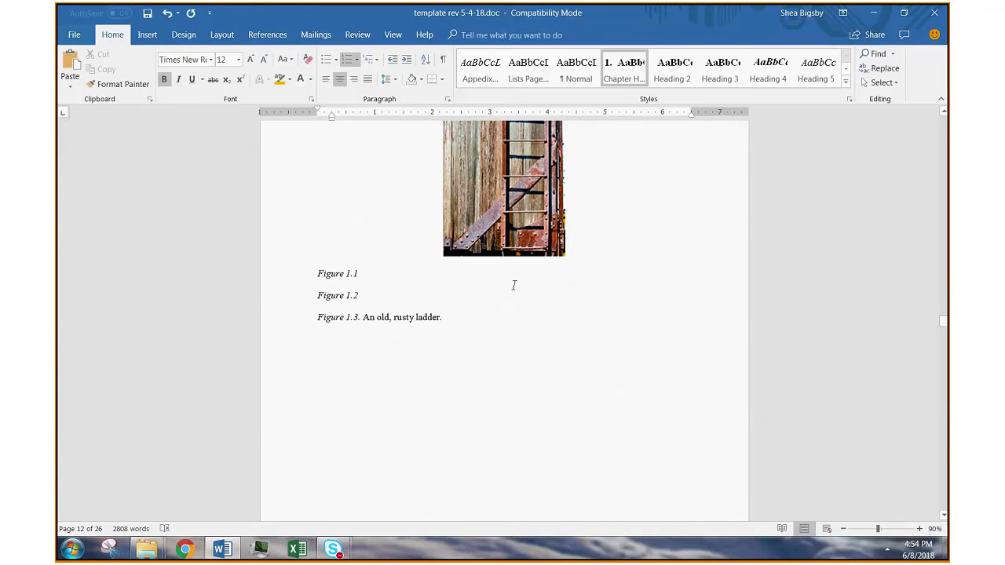
{"action": "scroll", "scroll_direction": "down", "scroll_amount": 3}
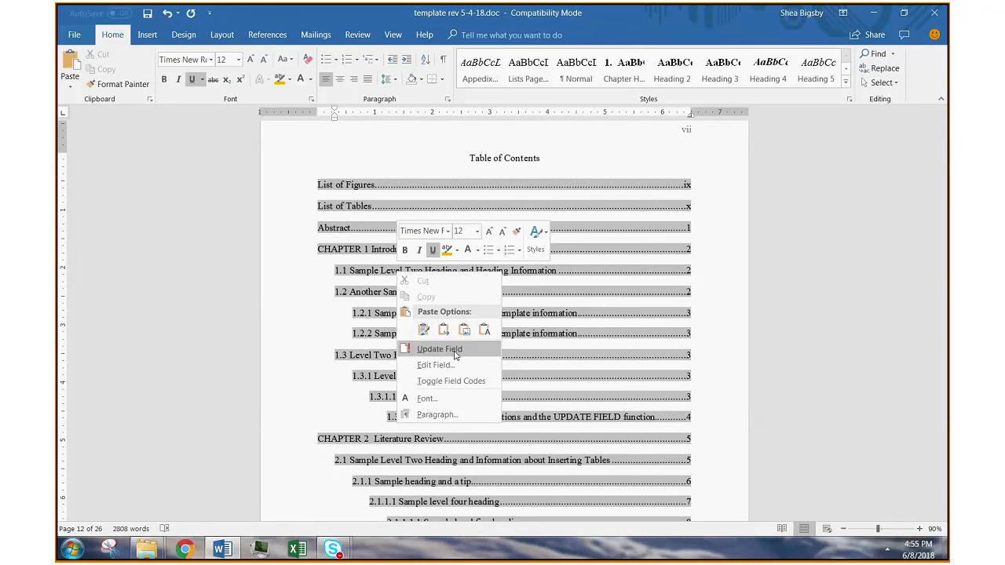
Update the entire table of contents field.
{"action": "left_click", "coordinate": [439, 348]}
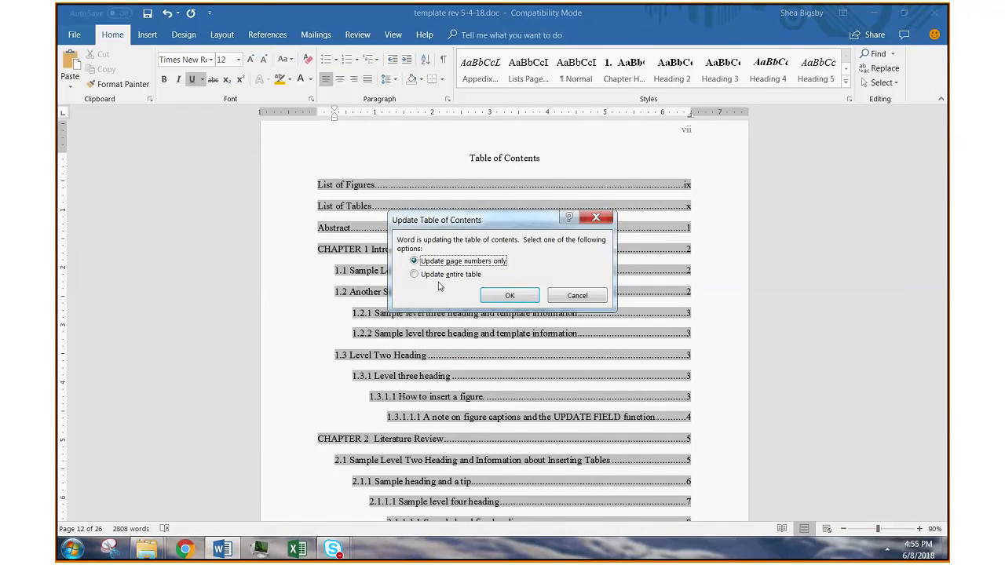
{"action": "left_click", "coordinate": [413, 274]}
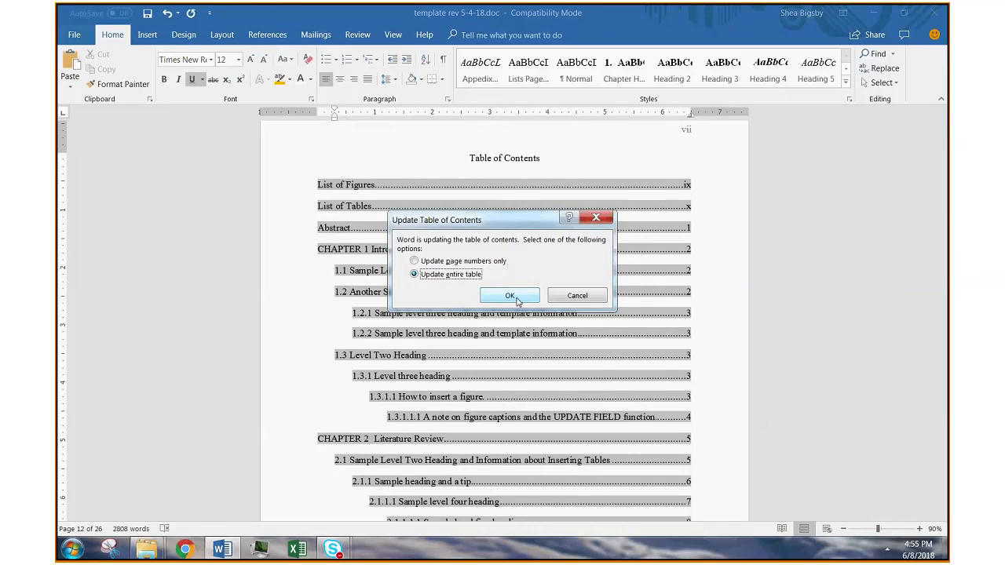
{"action": "left_click", "coordinate": [510, 295]}
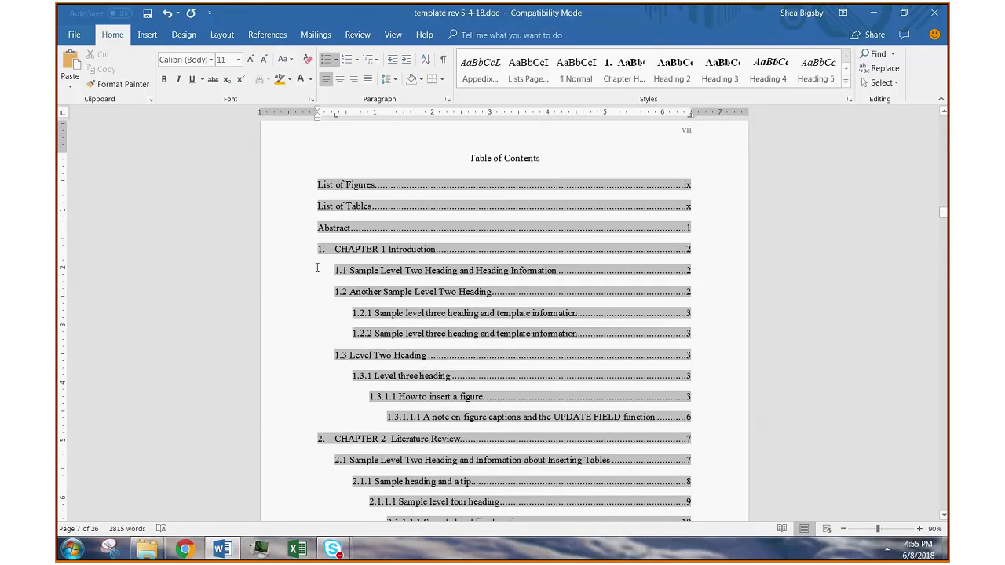
{"action": "mouse_move", "coordinate": [502, 354]}
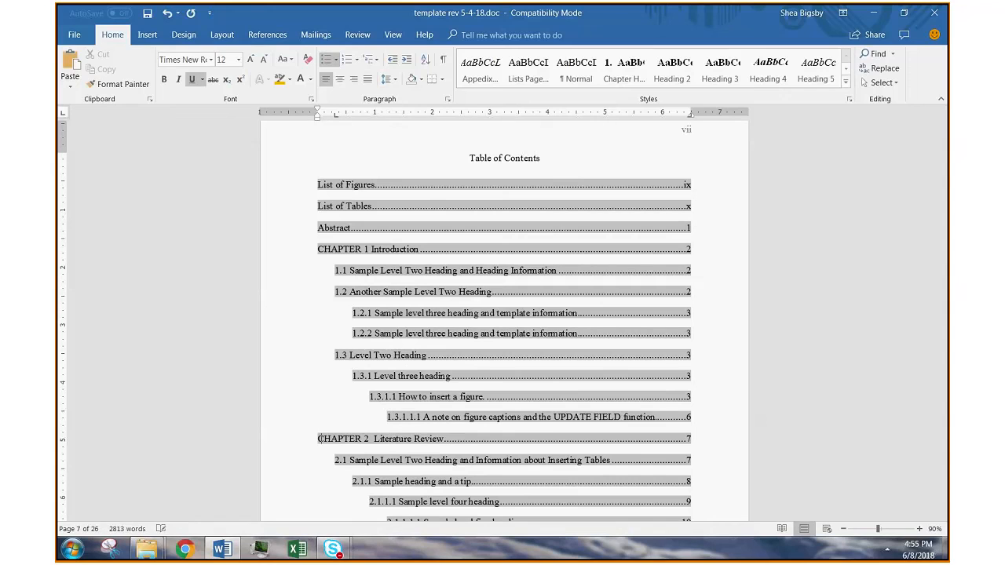
{"action": "mouse_move", "coordinate": [385, 253]}
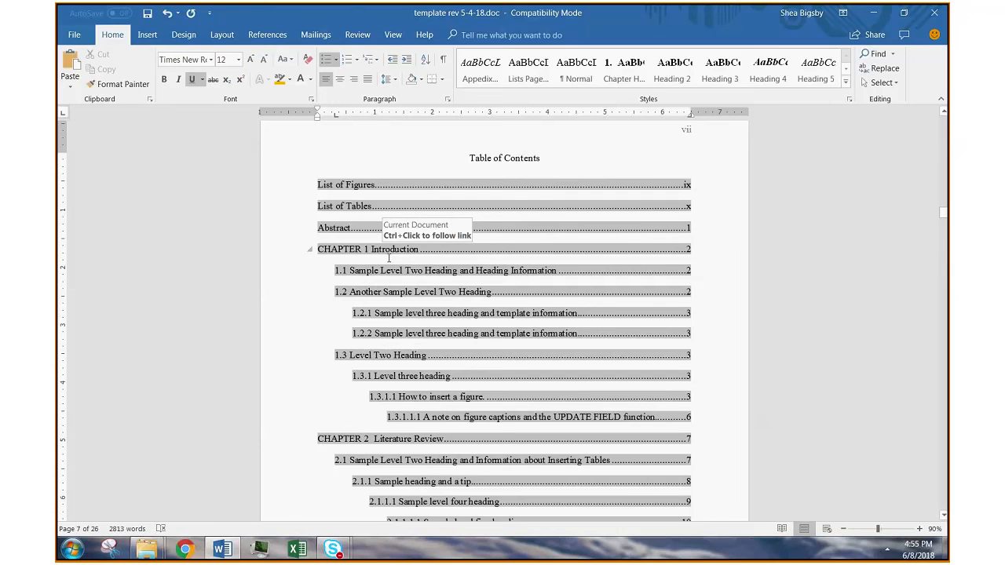
{"action": "mouse_move", "coordinate": [371, 249]}
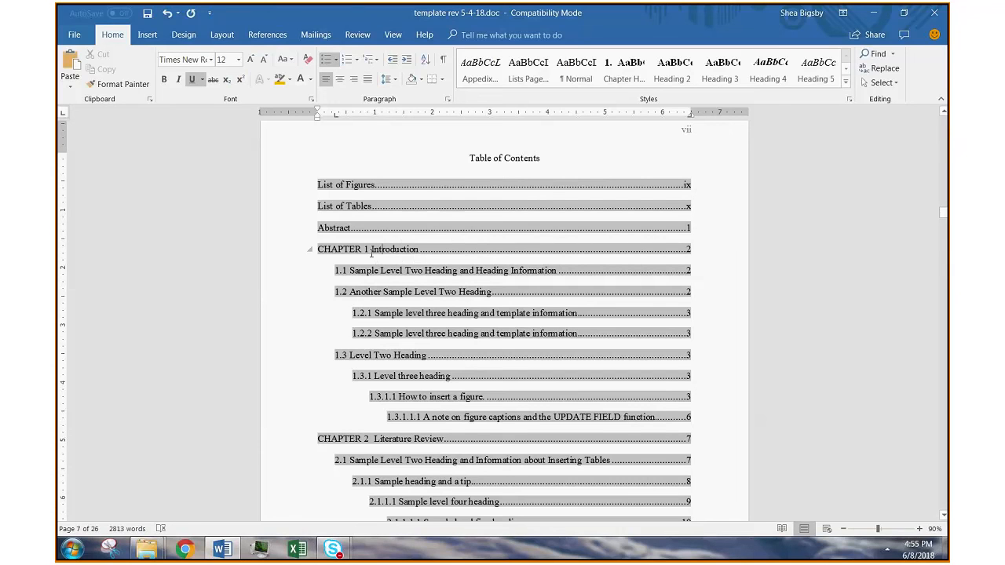
{"action": "mouse_move", "coordinate": [432, 359]}
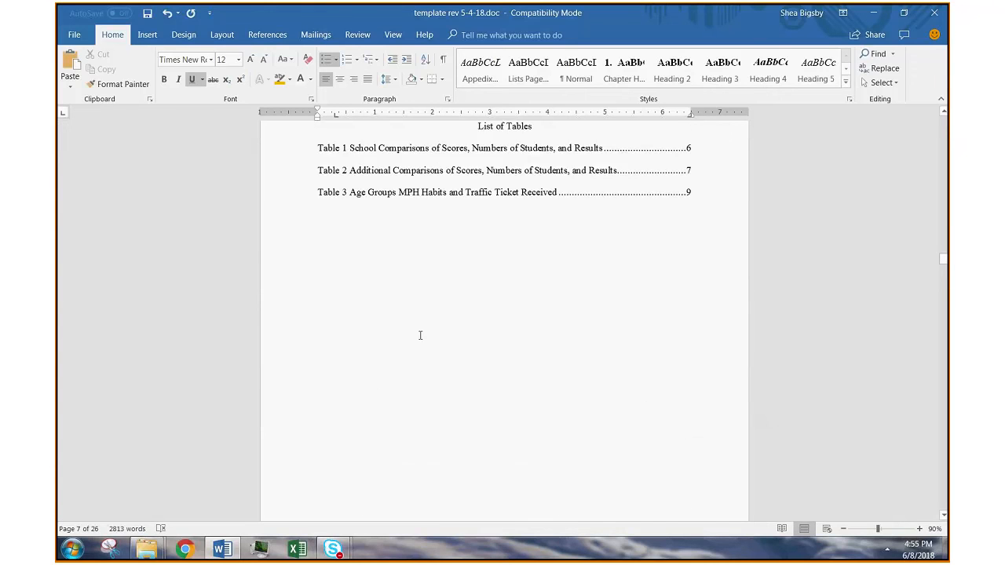
{"action": "scroll", "scroll_direction": "down", "scroll_amount": 3}
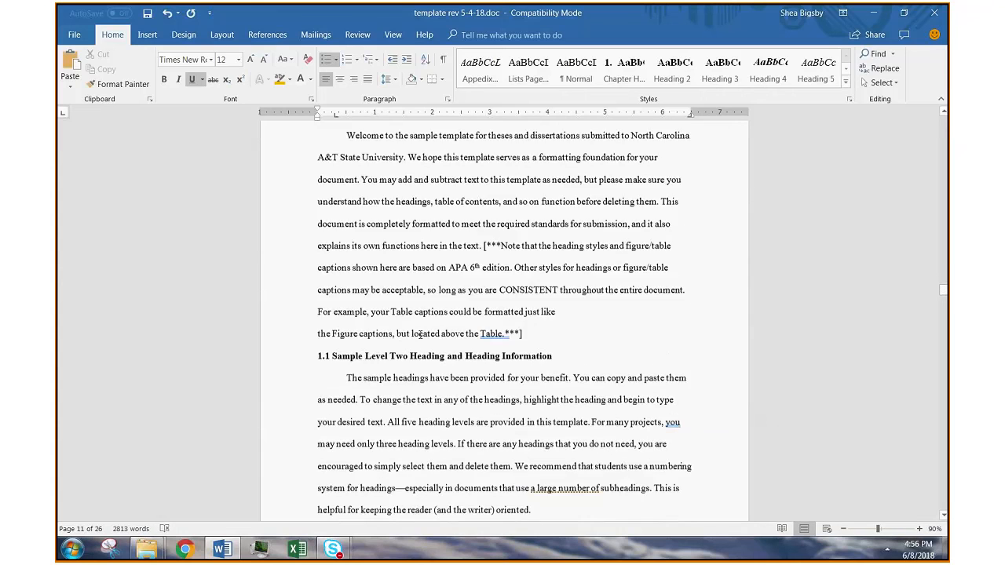
{"action": "scroll", "scroll_direction": "down", "scroll_amount": 3}
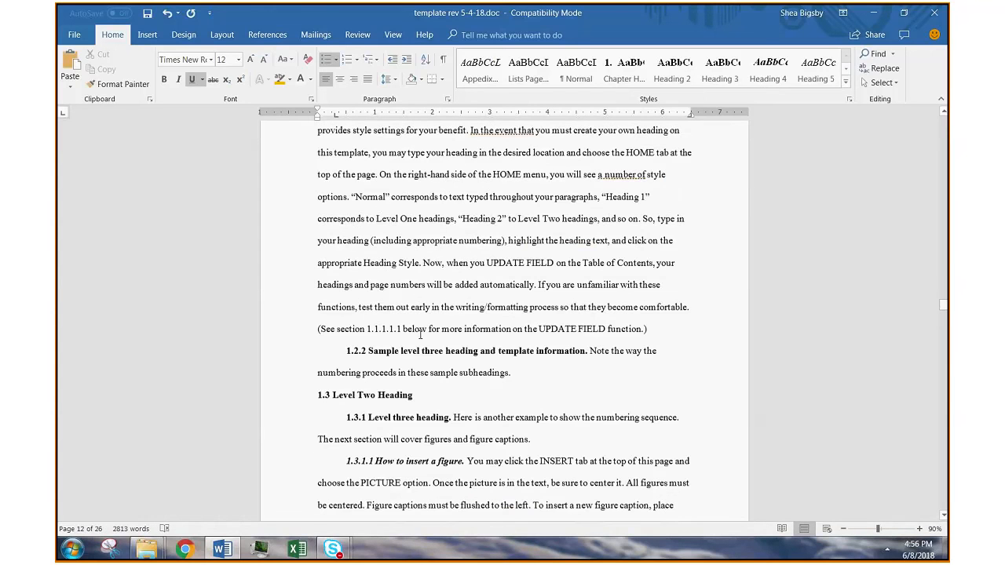